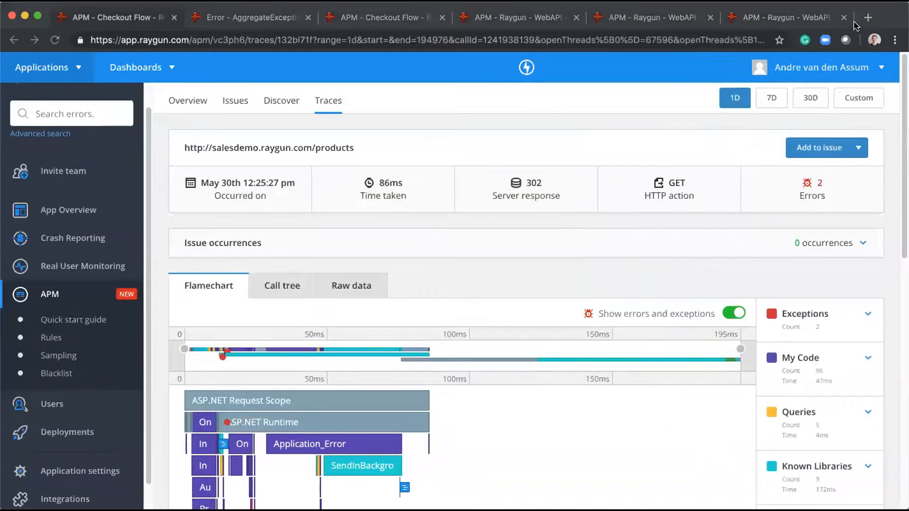
{"action": "mouse_move", "coordinate": [159, 169]}
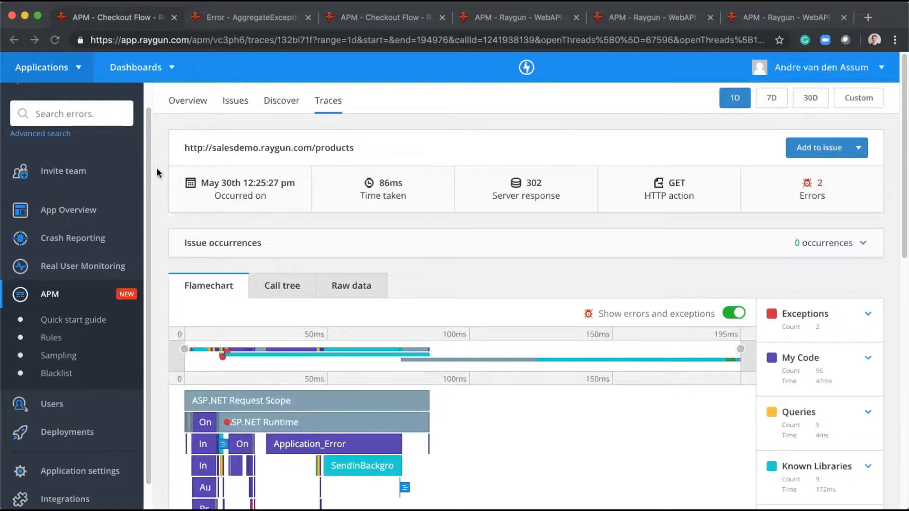
Collapse the background threads under the /products flamechart, leaving only the main request thread.
{"action": "scroll", "scroll_direction": "down", "scroll_amount": 3}
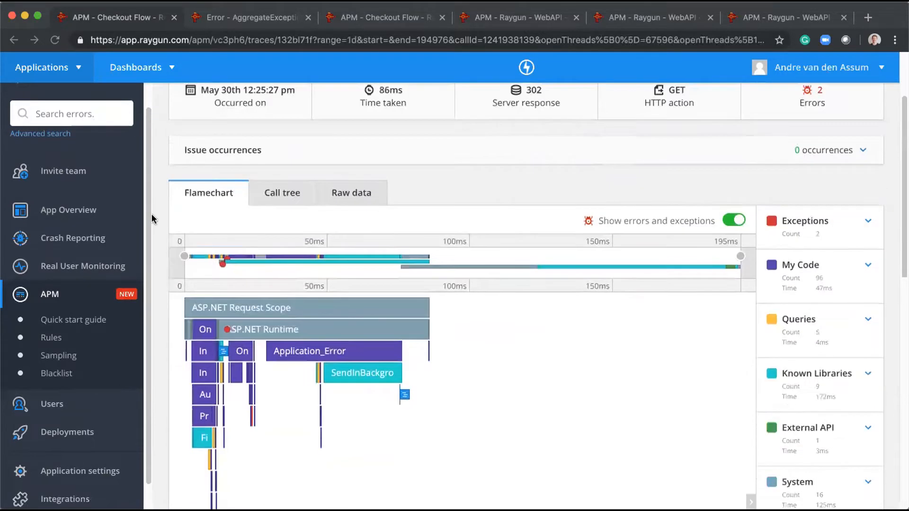
{"action": "scroll", "scroll_direction": "down", "scroll_amount": 3}
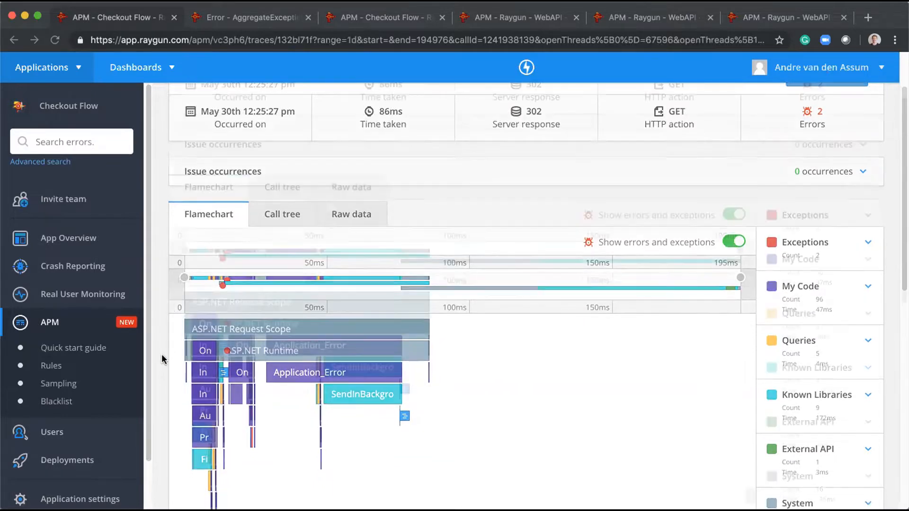
{"action": "scroll", "scroll_direction": "down", "scroll_amount": 3}
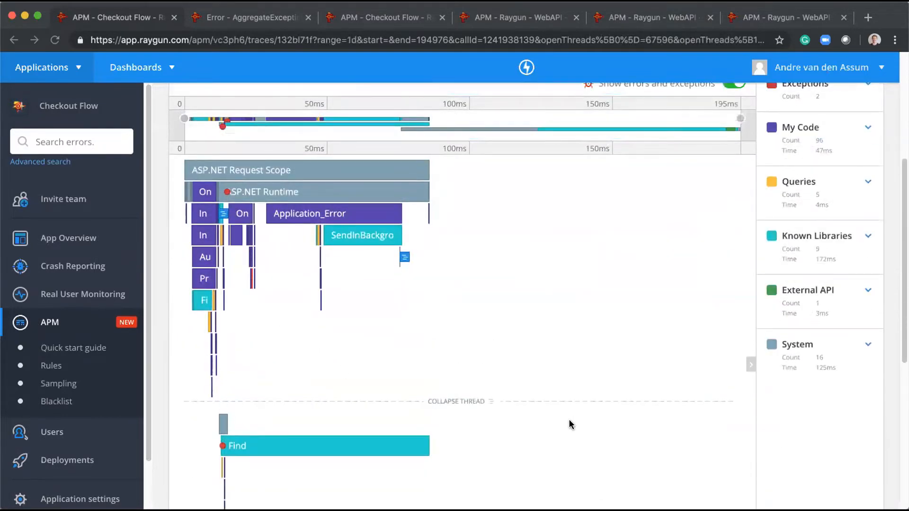
{"action": "left_click", "coordinate": [455, 402]}
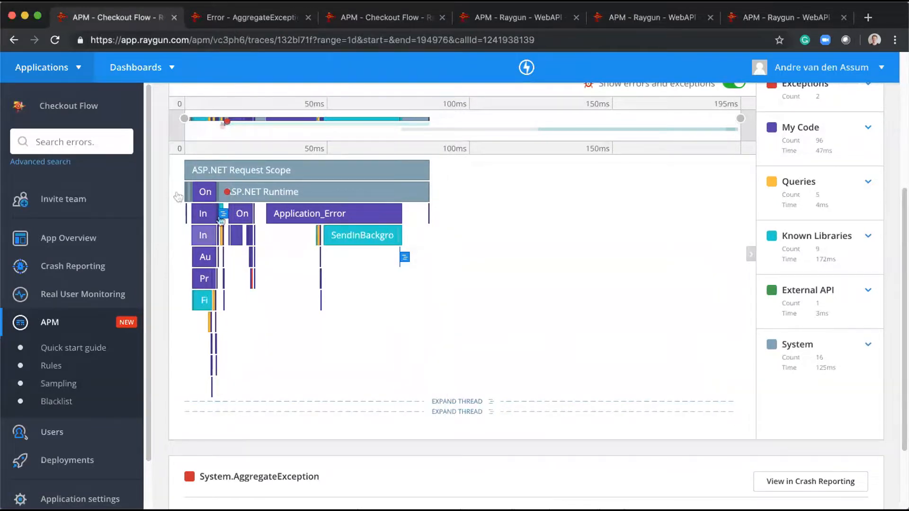
{"action": "mouse_move", "coordinate": [221, 216]}
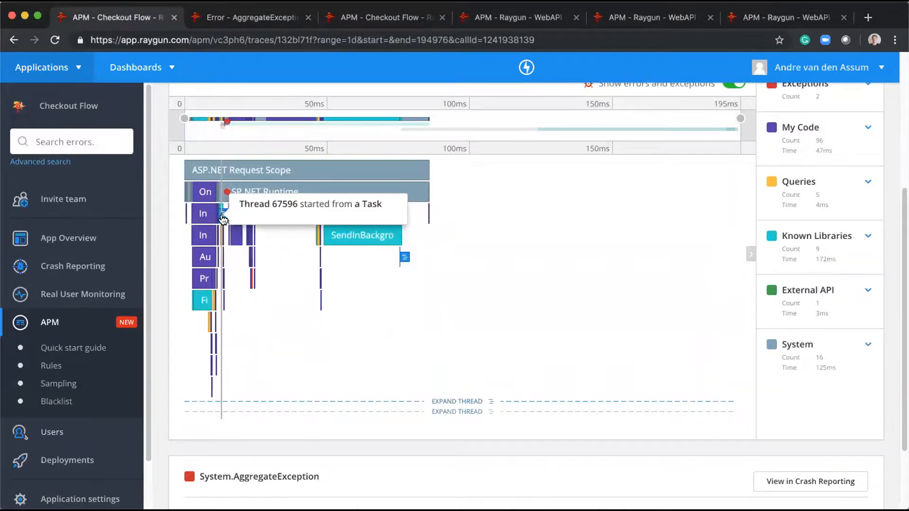
{"action": "mouse_move", "coordinate": [403, 257]}
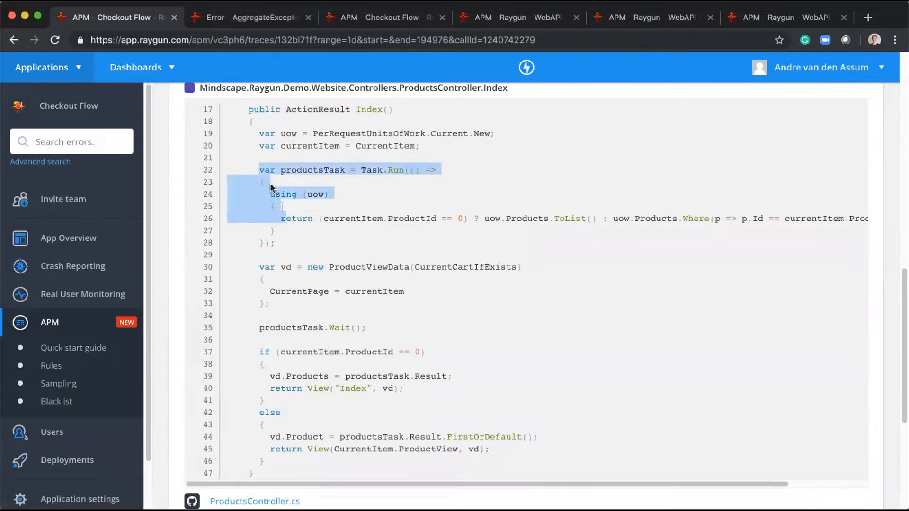
Clear the selection in the ProductsController.Index source code showing the Task.Run products query.
{"action": "left_click", "coordinate": [362, 175]}
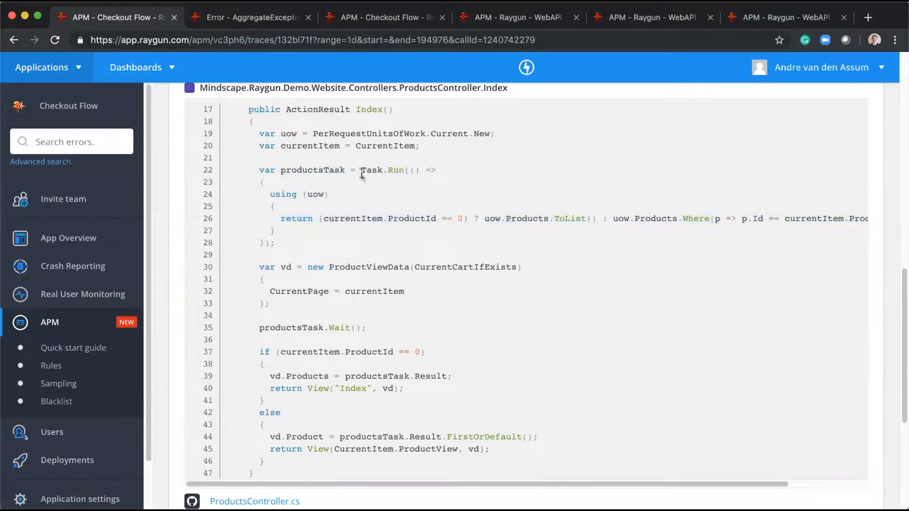
{"action": "double_click", "coordinate": [371, 170]}
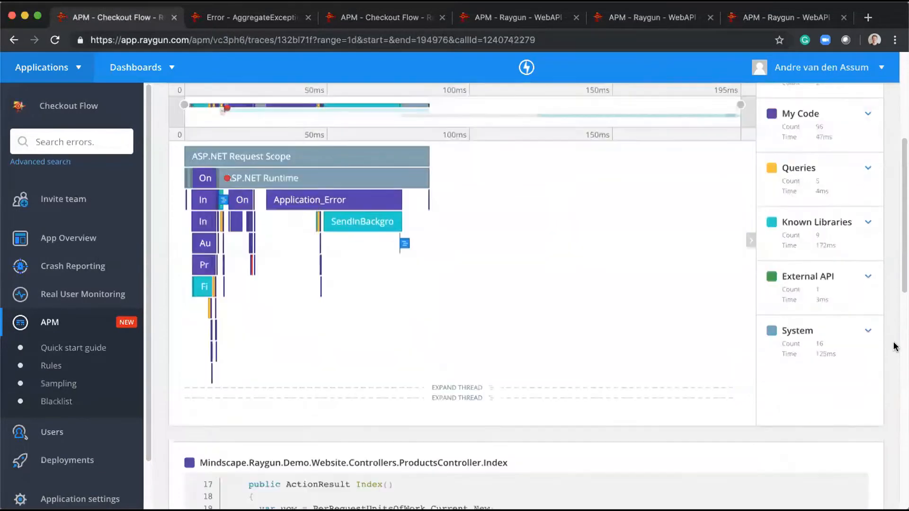
Zoom the flamechart to the 12–24ms span and expand the background thread with the InvalidOperationException.
{"action": "left_click_drag", "start_coordinate": [214, 105], "coordinate": [252, 105]}
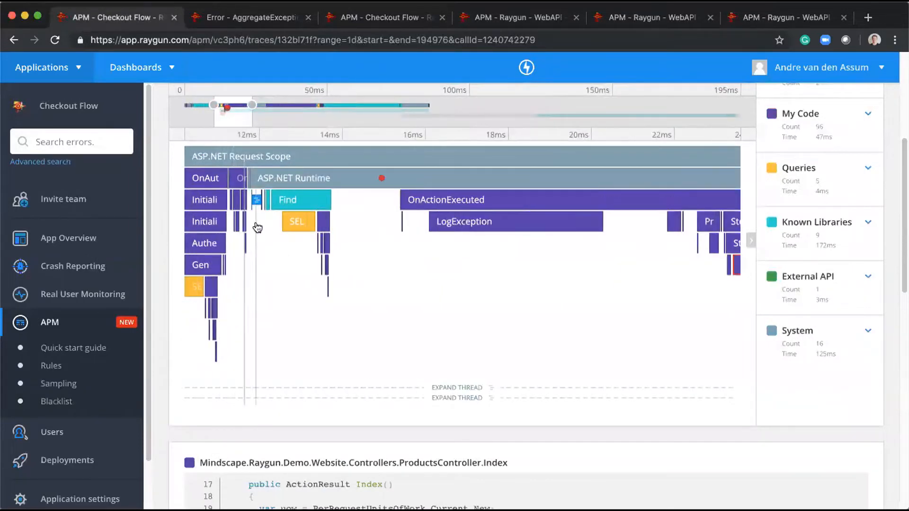
{"action": "mouse_move", "coordinate": [256, 200]}
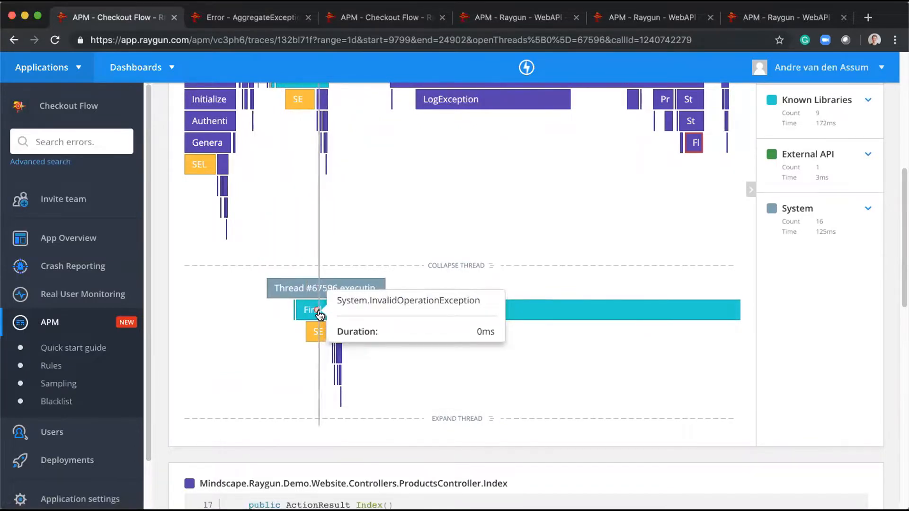
{"action": "left_click", "coordinate": [318, 310]}
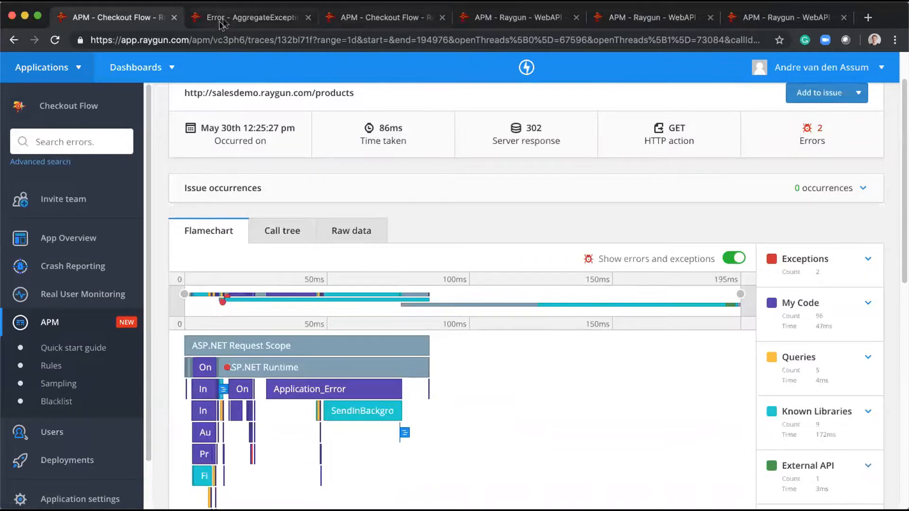
Show the Trace view of the AggregateException error, revealing the /products request flamechart.
{"action": "left_click", "coordinate": [244, 17]}
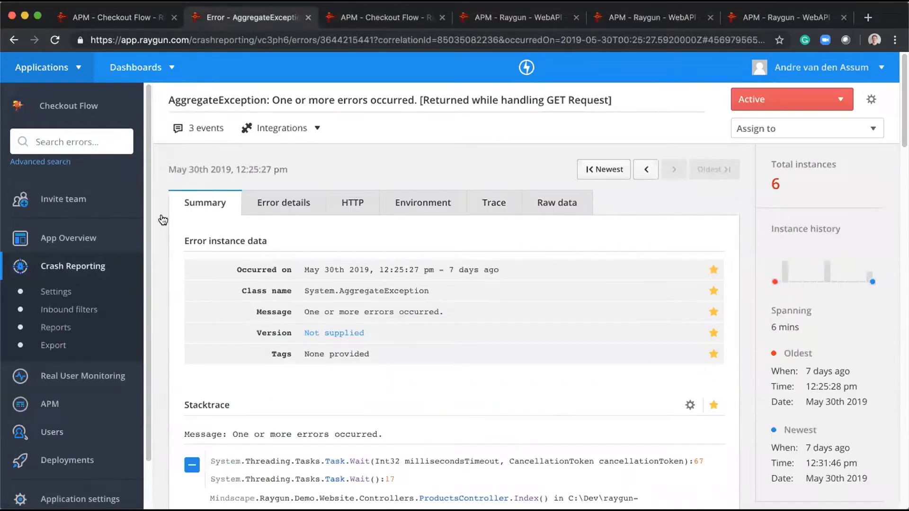
{"action": "mouse_move", "coordinate": [239, 227]}
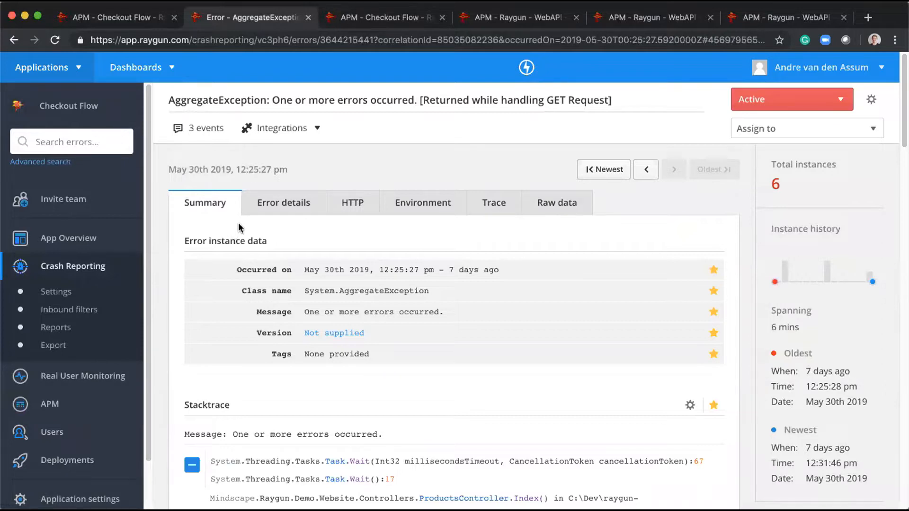
{"action": "mouse_move", "coordinate": [386, 214]}
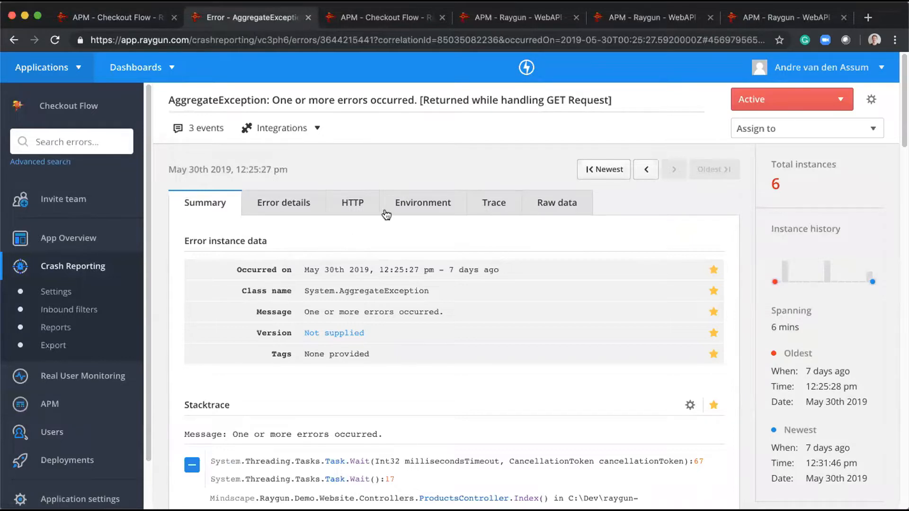
{"action": "left_click", "coordinate": [494, 202]}
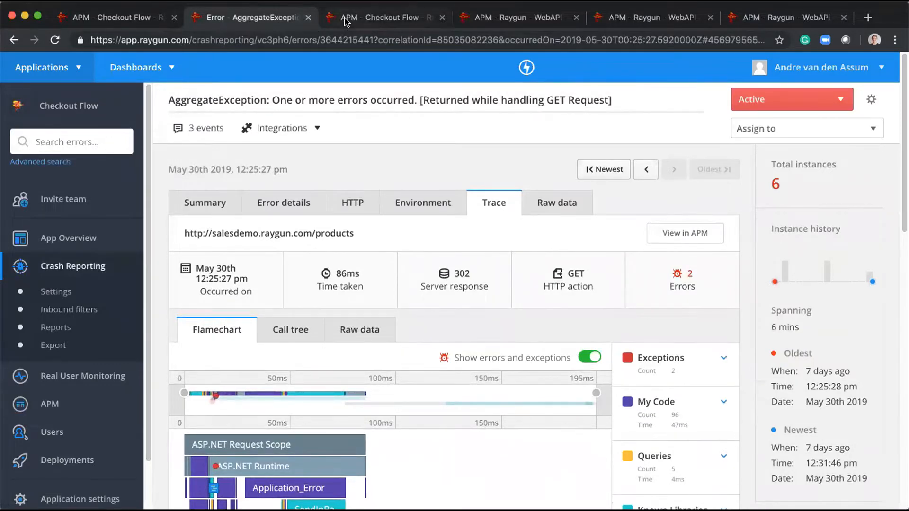
Switch to the /products/megapack trace and bring its 61ms, error-free flamechart into view.
{"action": "left_click", "coordinate": [379, 17]}
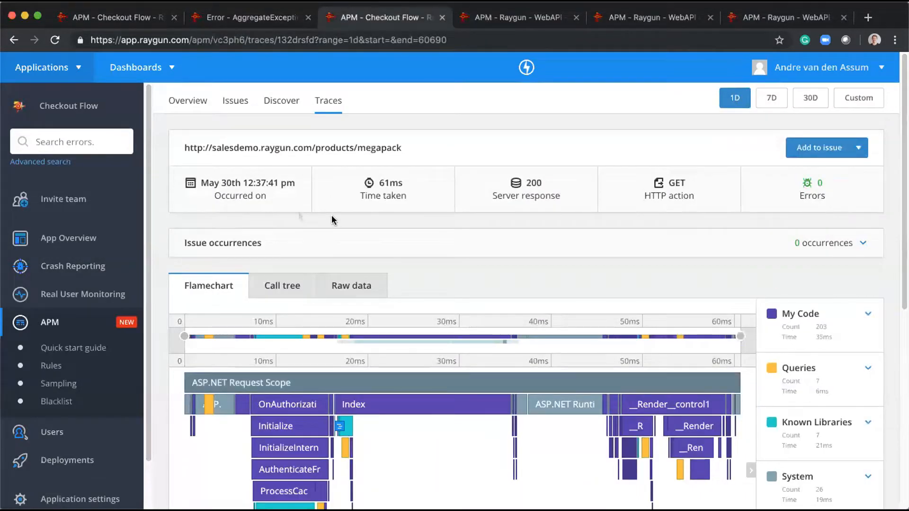
{"action": "scroll", "scroll_direction": "down", "scroll_amount": 3}
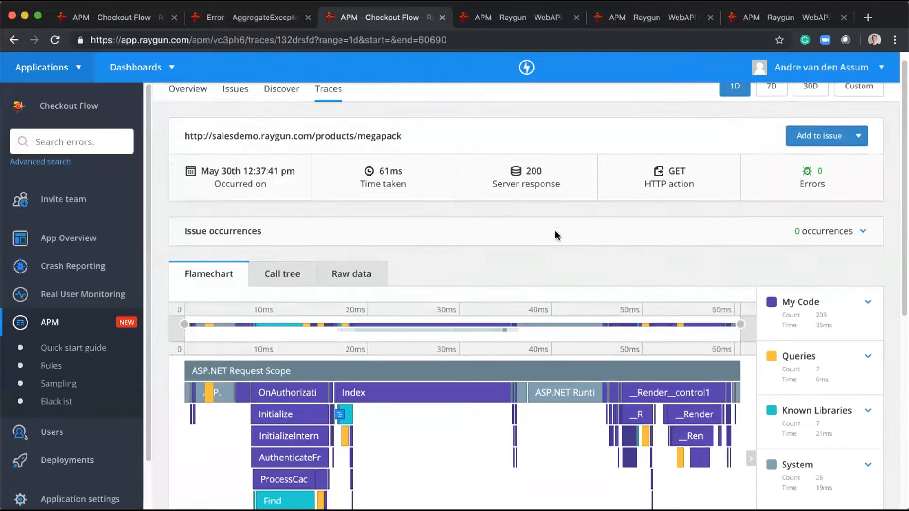
{"action": "scroll", "scroll_direction": "down", "scroll_amount": 3}
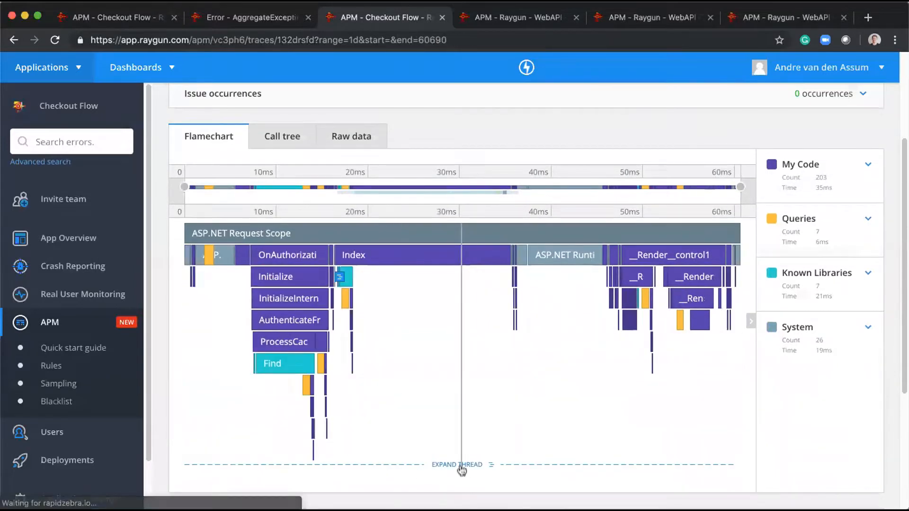
Expand background thread #49032 in the megapack flamechart to show its Execute and Find calls.
{"action": "left_click", "coordinate": [456, 463]}
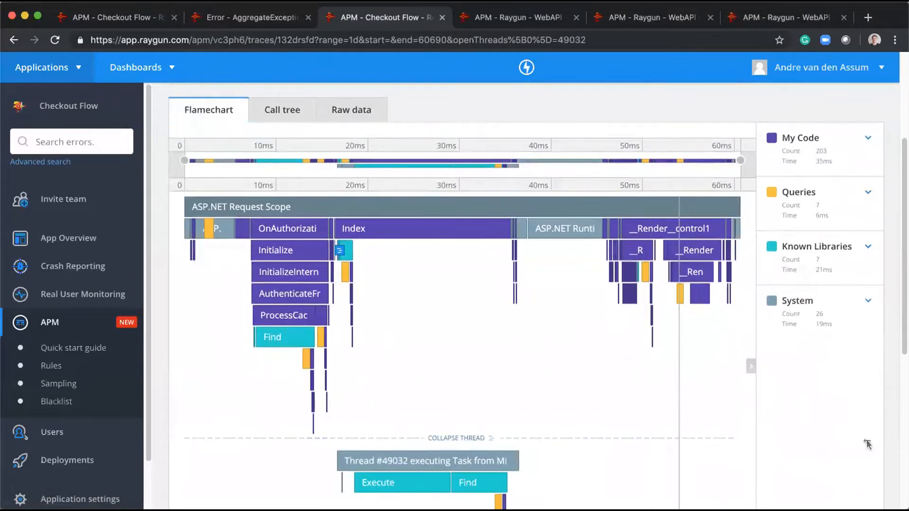
{"action": "scroll", "scroll_direction": "down", "scroll_amount": 3}
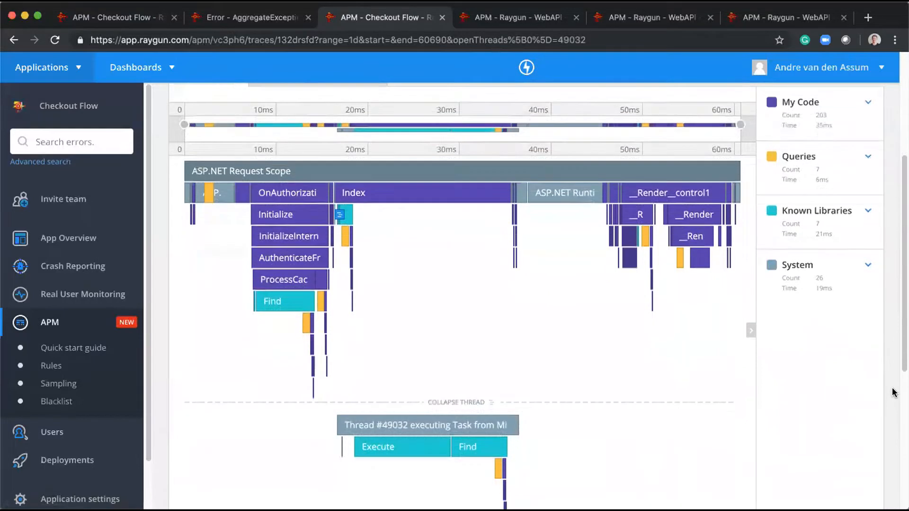
{"action": "mouse_move", "coordinate": [458, 454]}
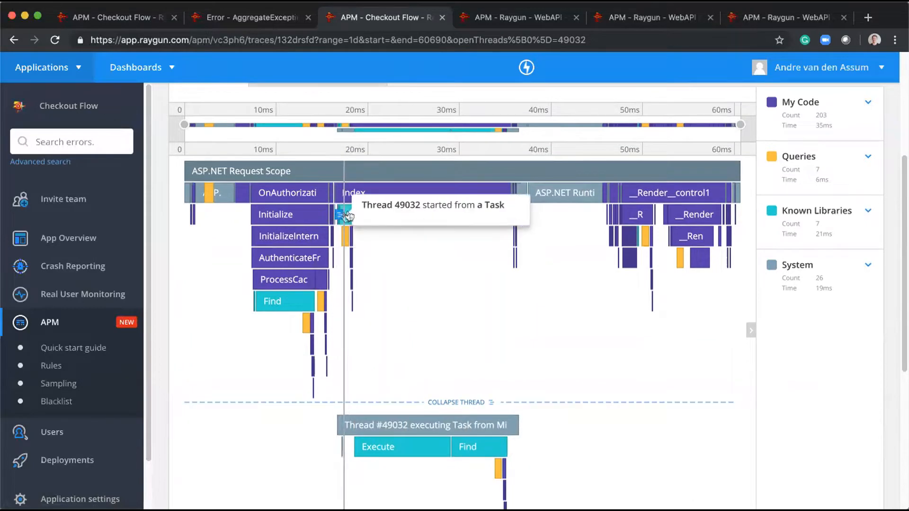
{"action": "mouse_move", "coordinate": [390, 460]}
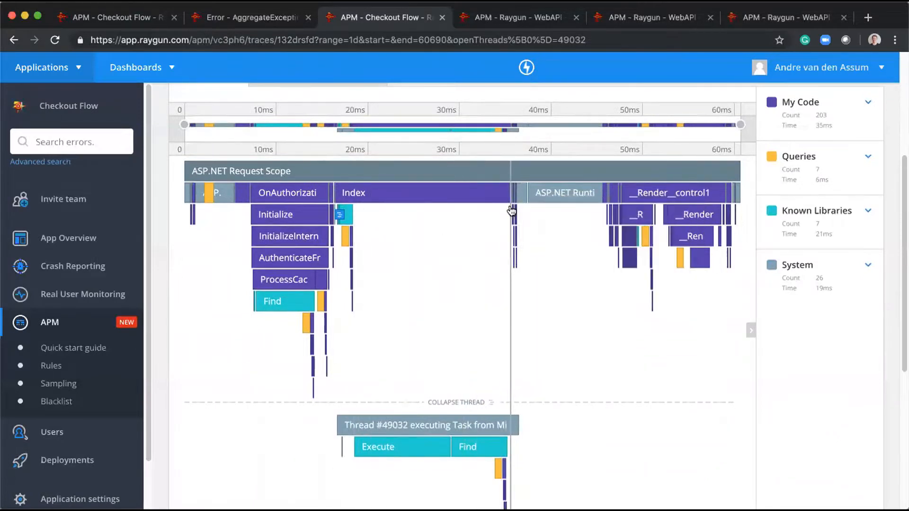
{"action": "mouse_move", "coordinate": [518, 464]}
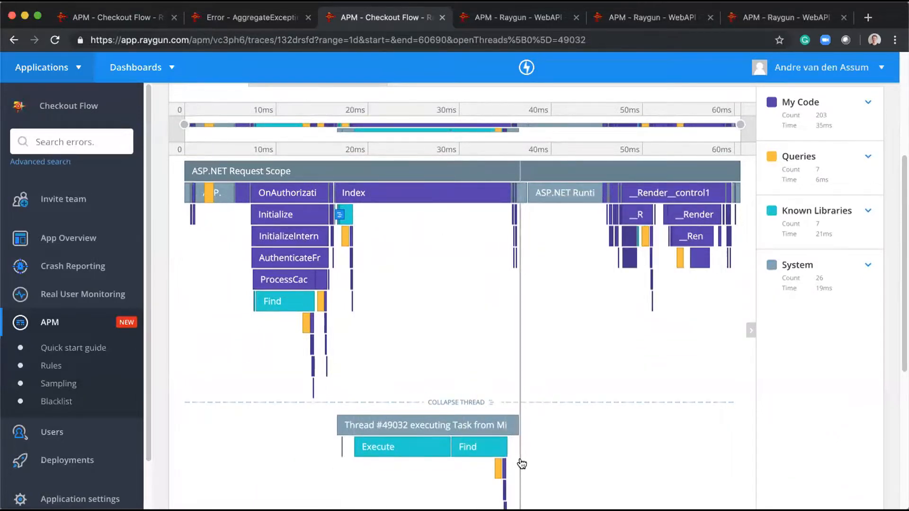
{"action": "mouse_move", "coordinate": [502, 468]}
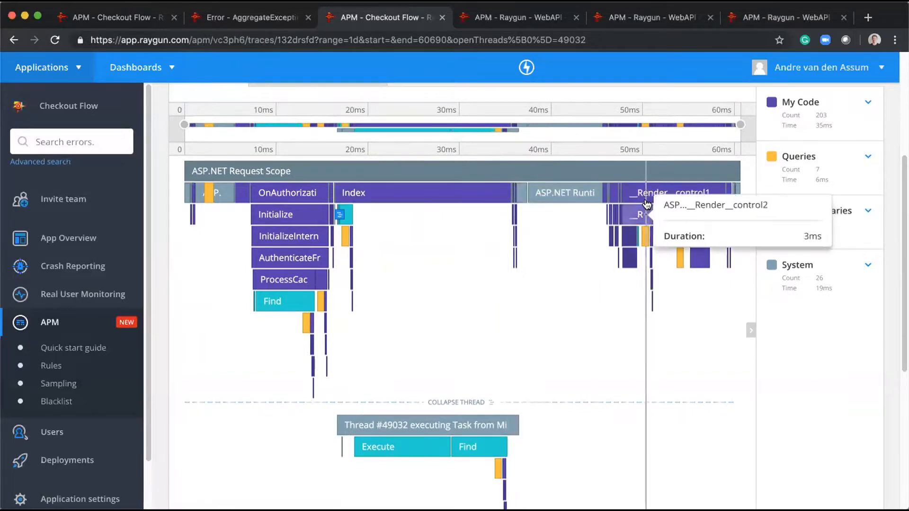
{"action": "mouse_move", "coordinate": [375, 246]}
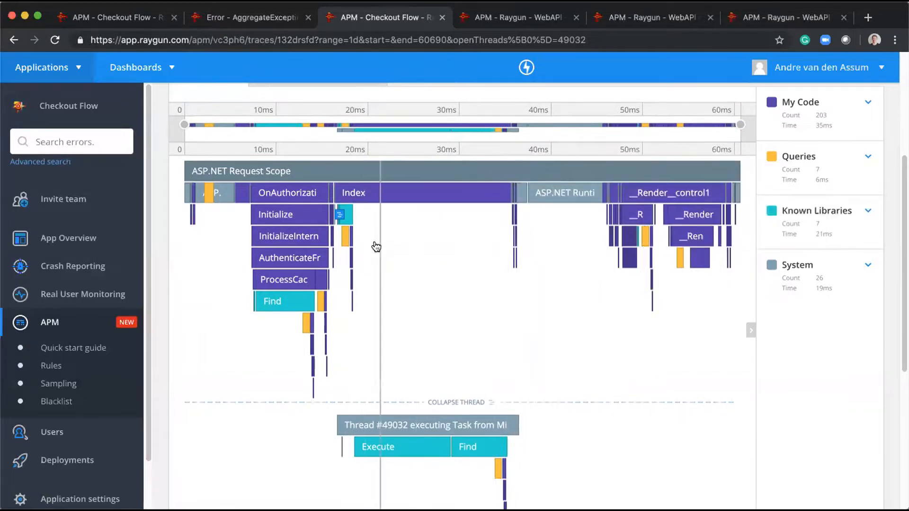
{"action": "mouse_move", "coordinate": [369, 250]}
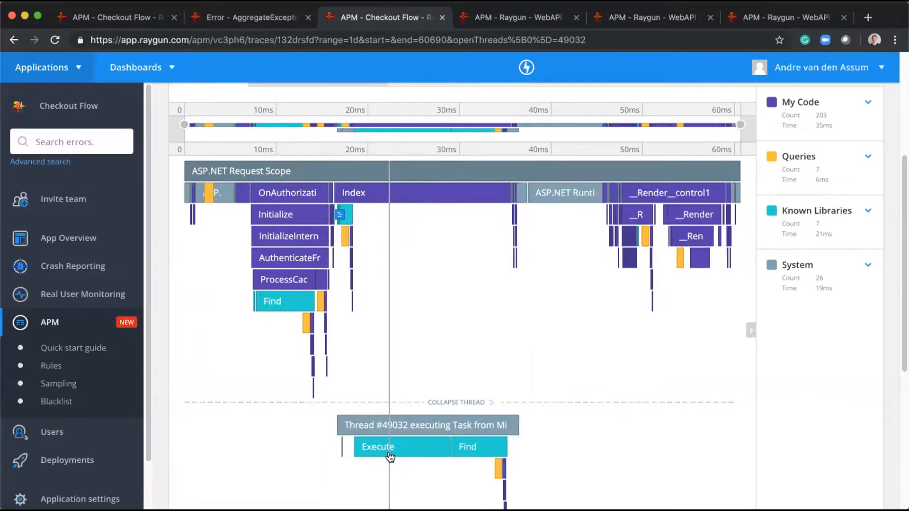
{"action": "mouse_move", "coordinate": [465, 229]}
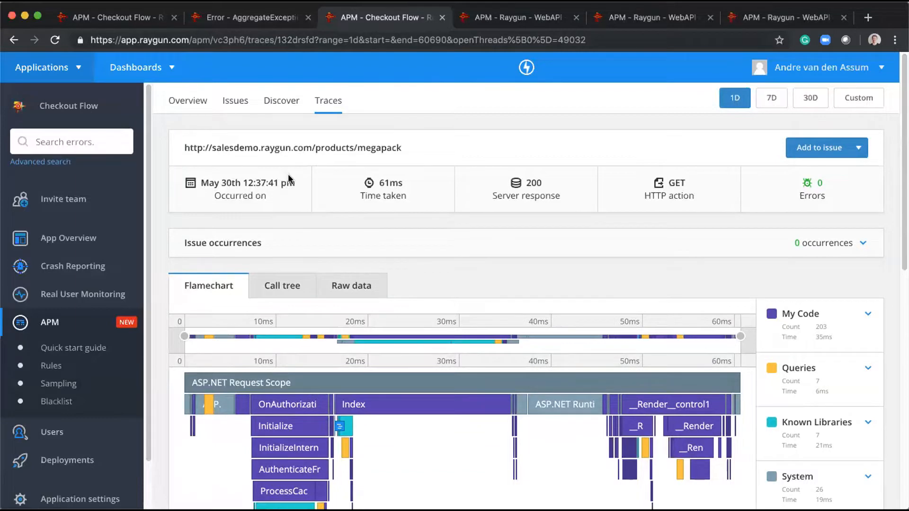
{"action": "mouse_move", "coordinate": [235, 101]}
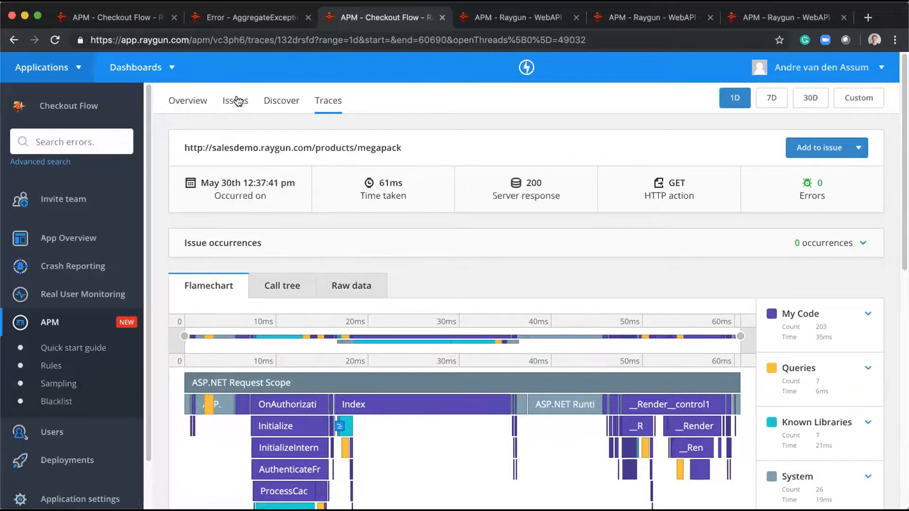
{"action": "left_click", "coordinate": [94, 18]}
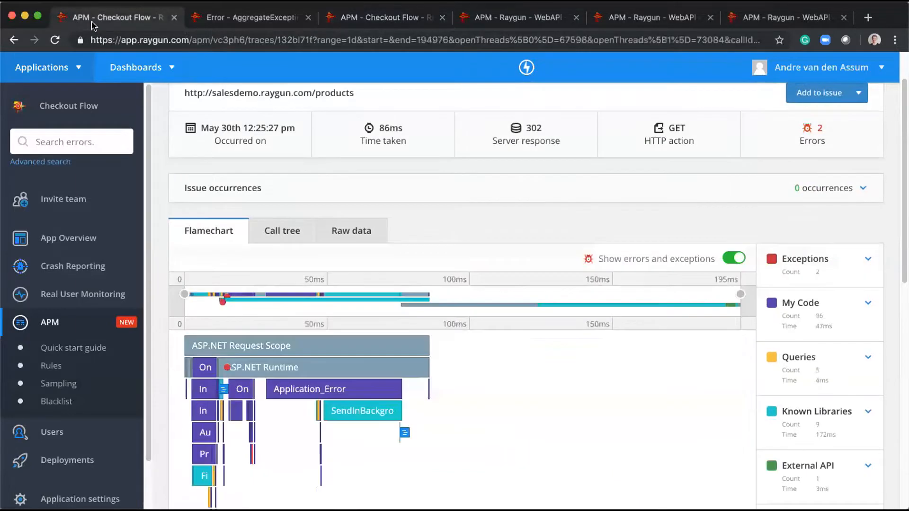
{"action": "mouse_move", "coordinate": [234, 304]}
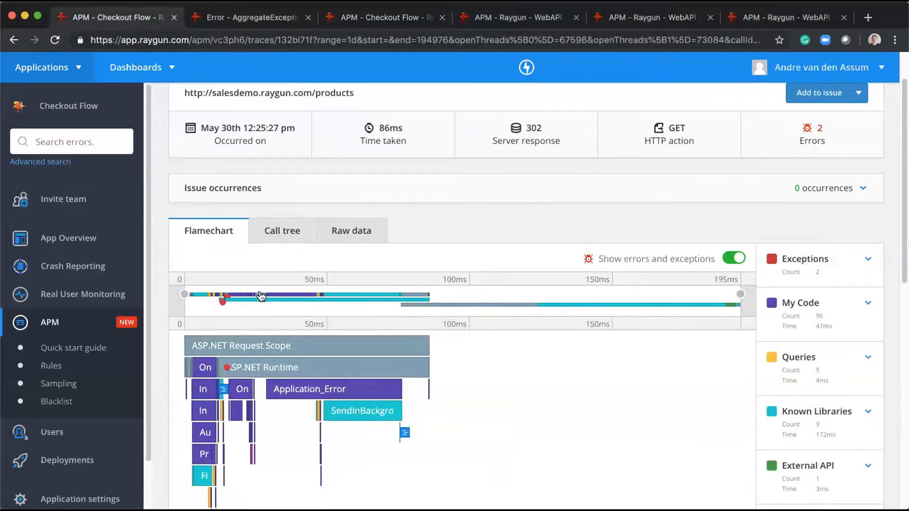
{"action": "mouse_move", "coordinate": [419, 309]}
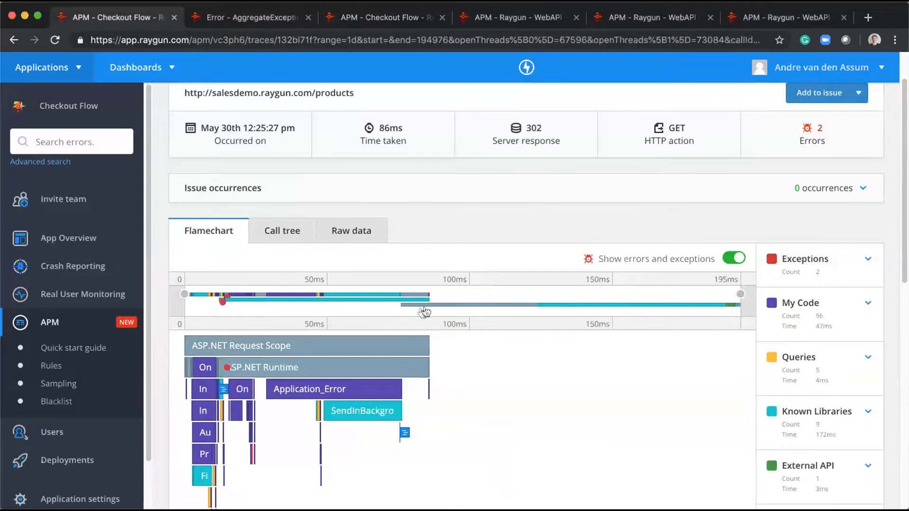
{"action": "mouse_move", "coordinate": [281, 301]}
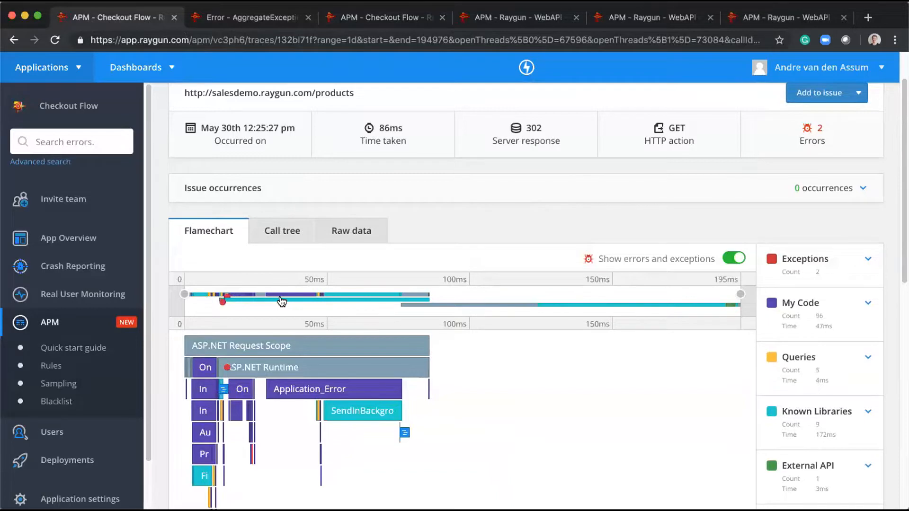
{"action": "mouse_move", "coordinate": [209, 305]}
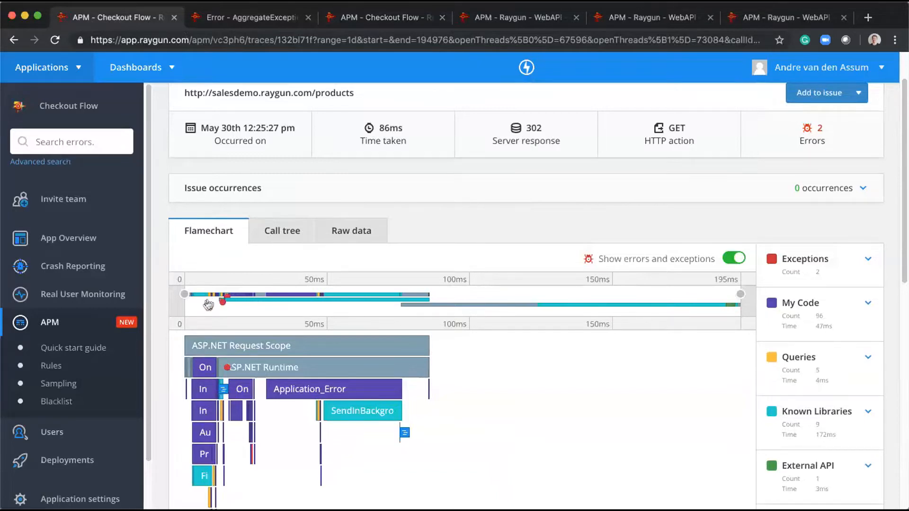
{"action": "mouse_move", "coordinate": [320, 308]}
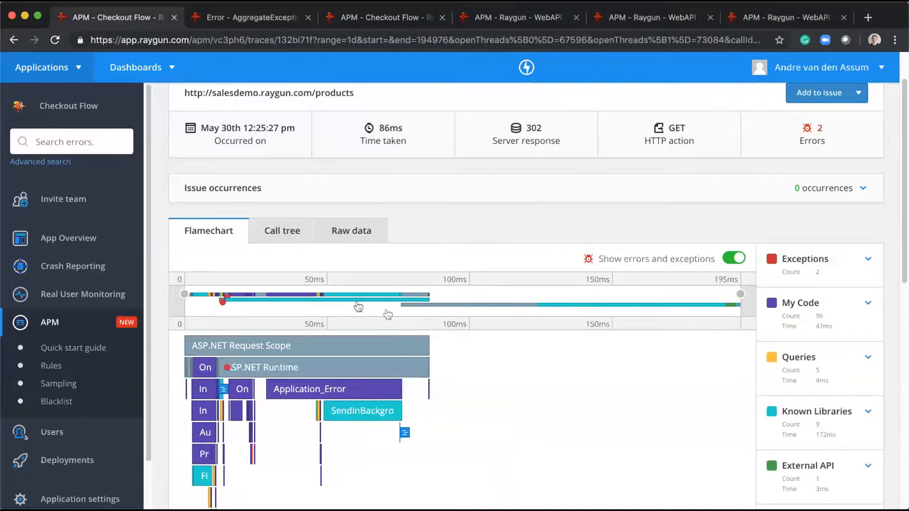
{"action": "mouse_move", "coordinate": [331, 303]}
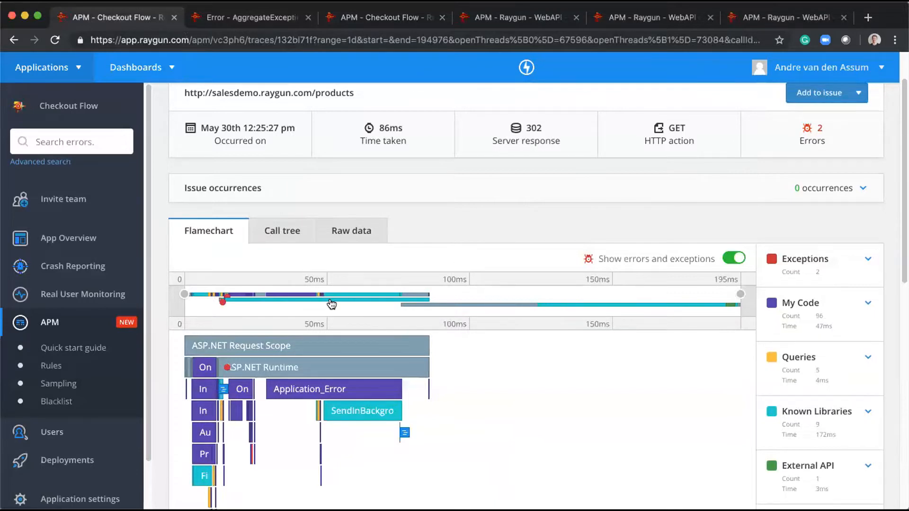
{"action": "mouse_move", "coordinate": [294, 301]}
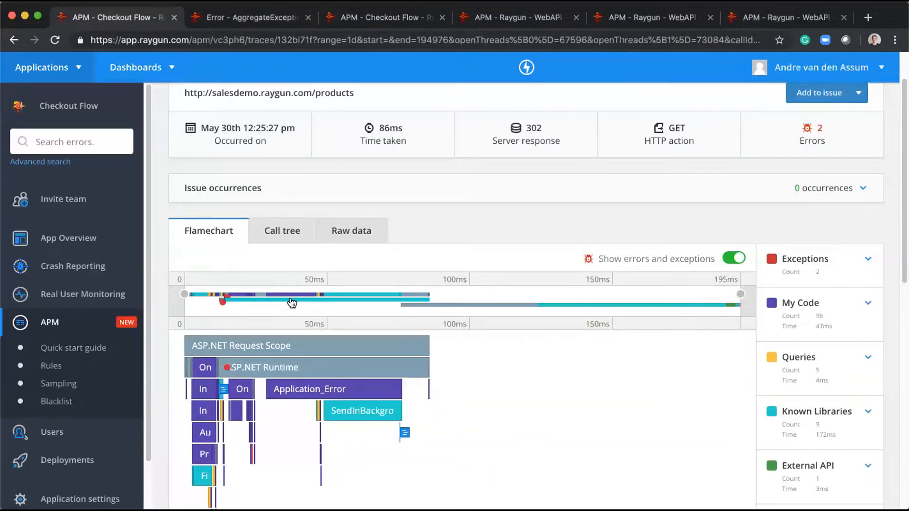
{"action": "mouse_move", "coordinate": [227, 302]}
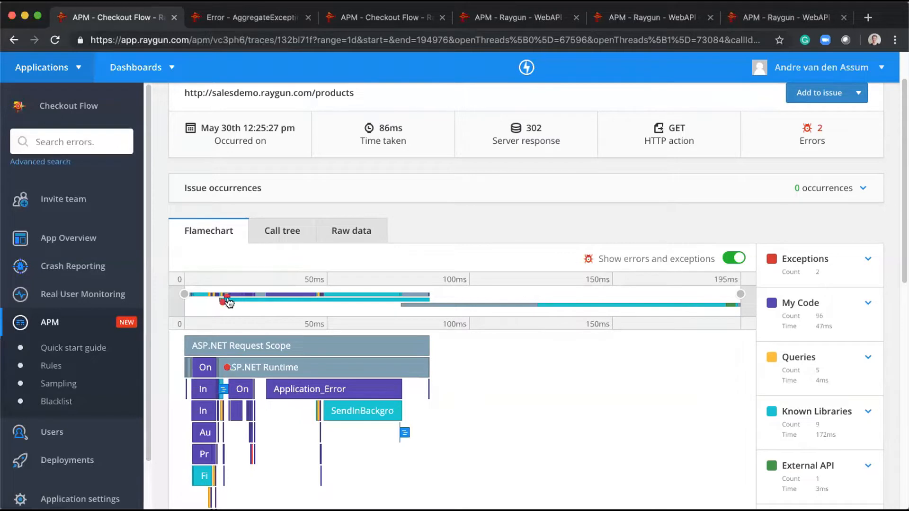
{"action": "mouse_move", "coordinate": [230, 308]}
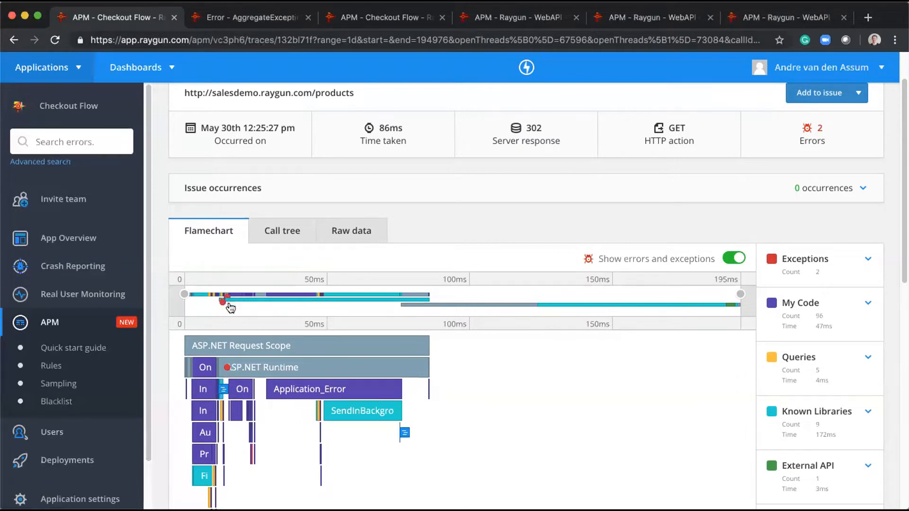
{"action": "mouse_move", "coordinate": [356, 329]}
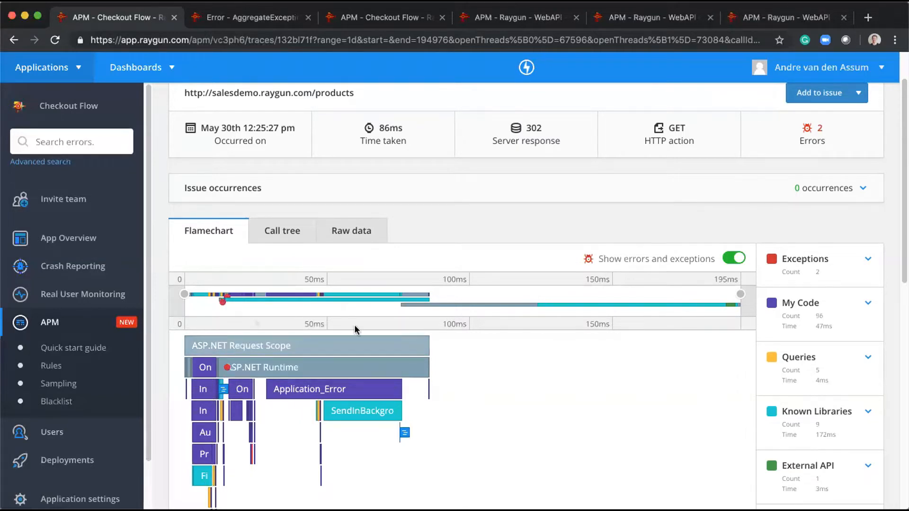
{"action": "left_click_drag", "start_coordinate": [185, 294], "coordinate": [333, 293]}
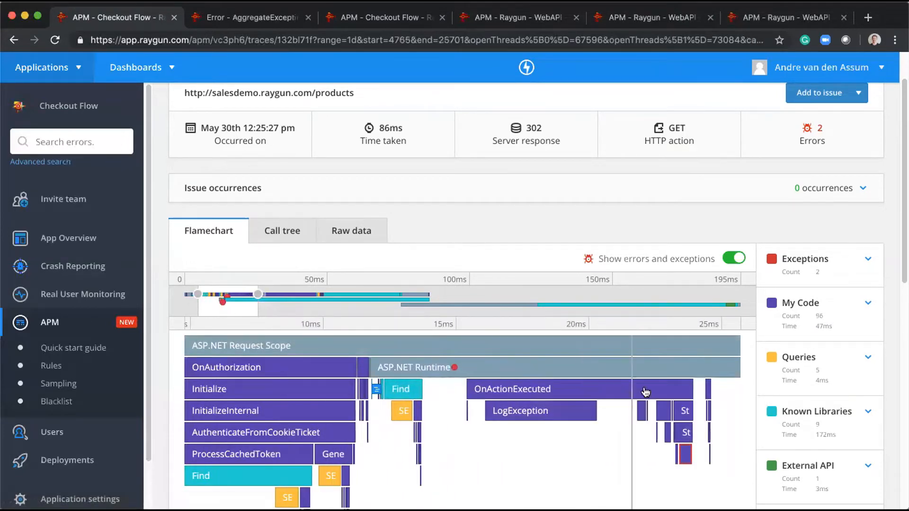
{"action": "scroll", "scroll_direction": "down", "scroll_amount": 3}
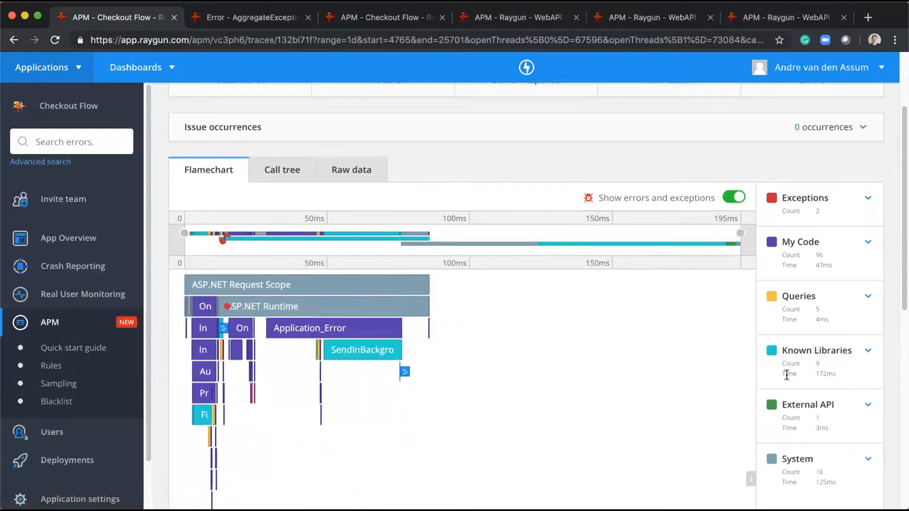
{"action": "scroll", "scroll_direction": "down", "scroll_amount": 3}
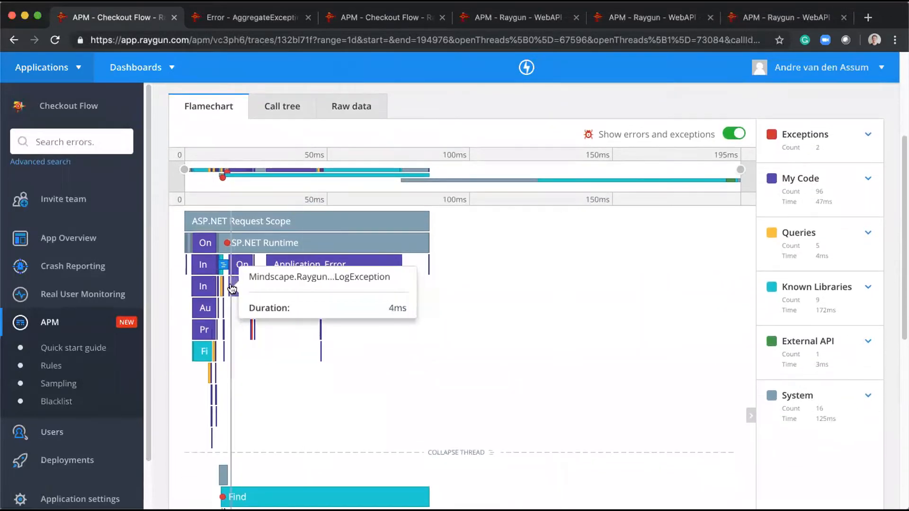
{"action": "mouse_move", "coordinate": [393, 298]}
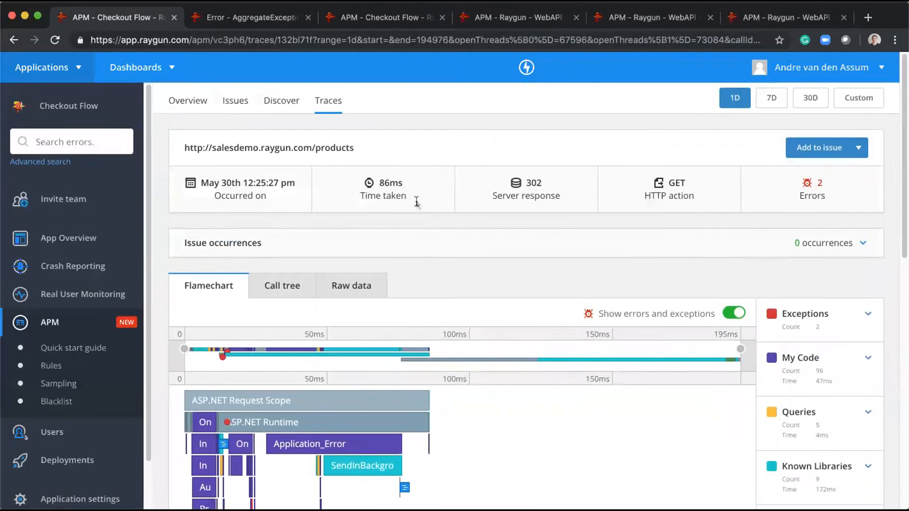
{"action": "mouse_move", "coordinate": [341, 102]}
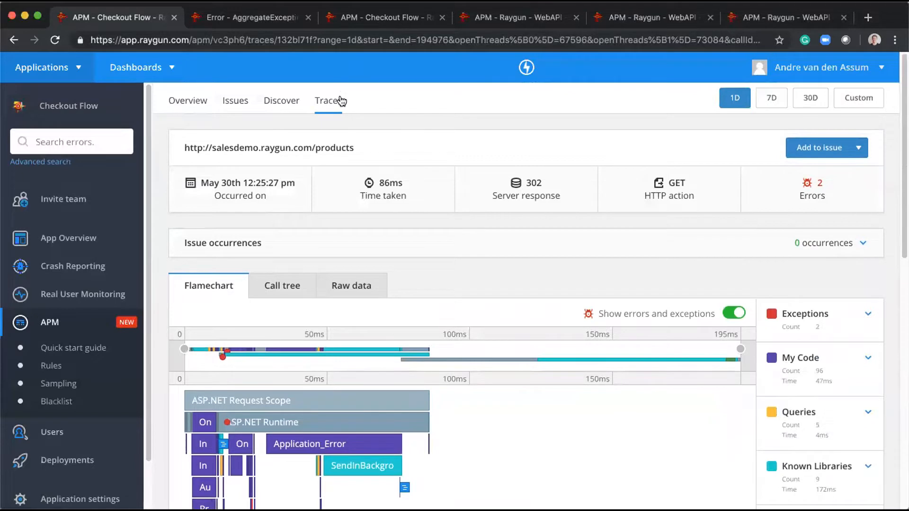
{"action": "mouse_move", "coordinate": [346, 104]}
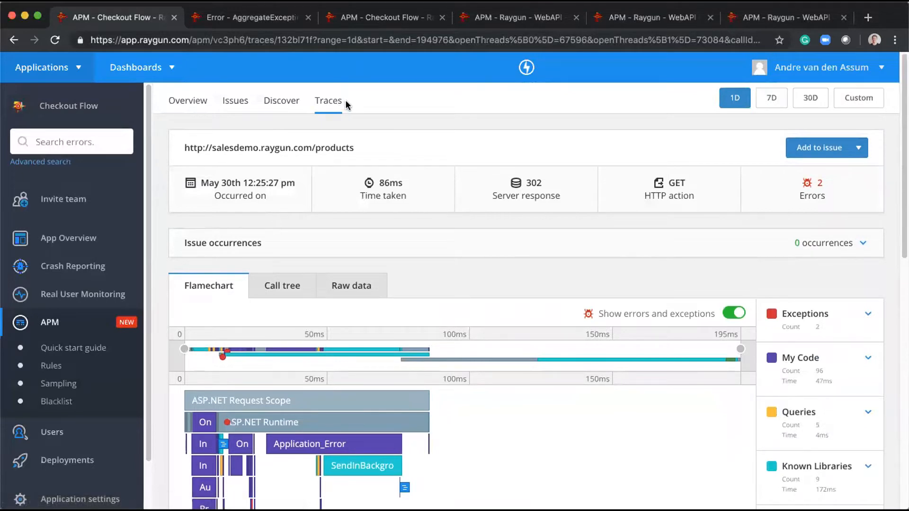
{"action": "mouse_move", "coordinate": [475, 97]}
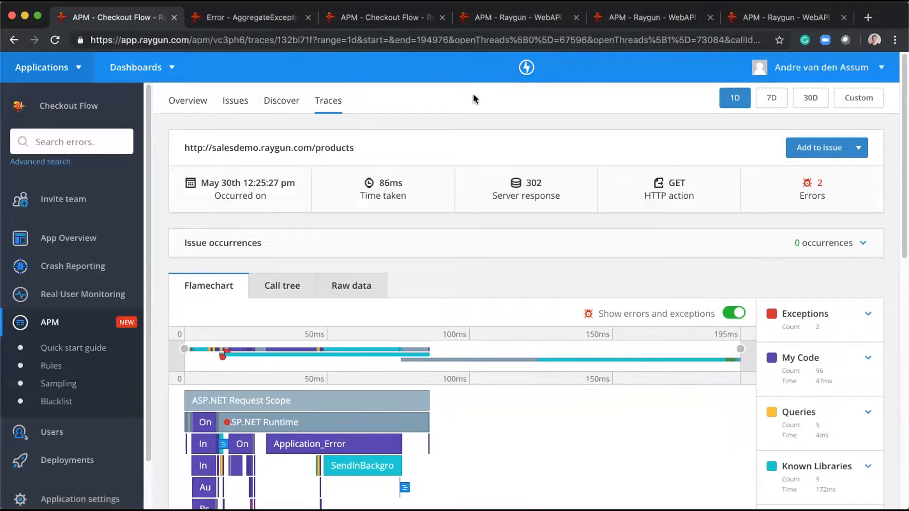
{"action": "mouse_move", "coordinate": [455, 107]}
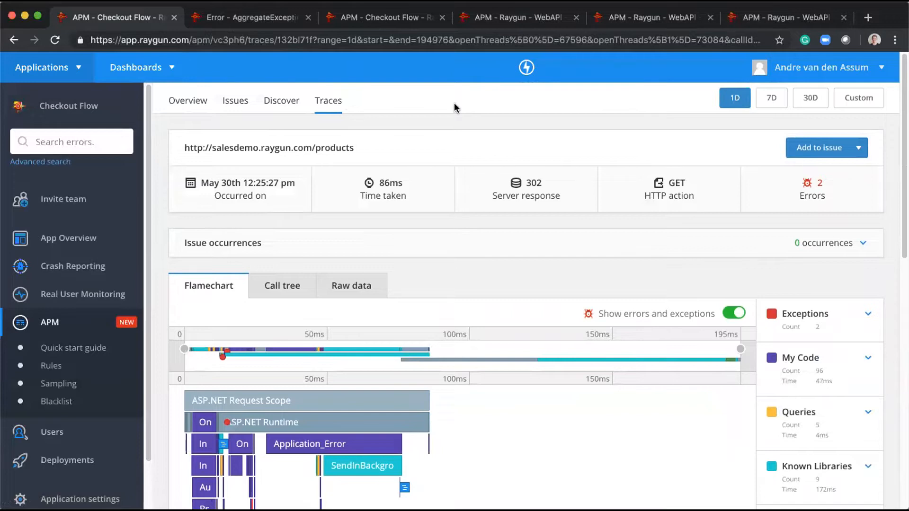
{"action": "mouse_move", "coordinate": [287, 127]}
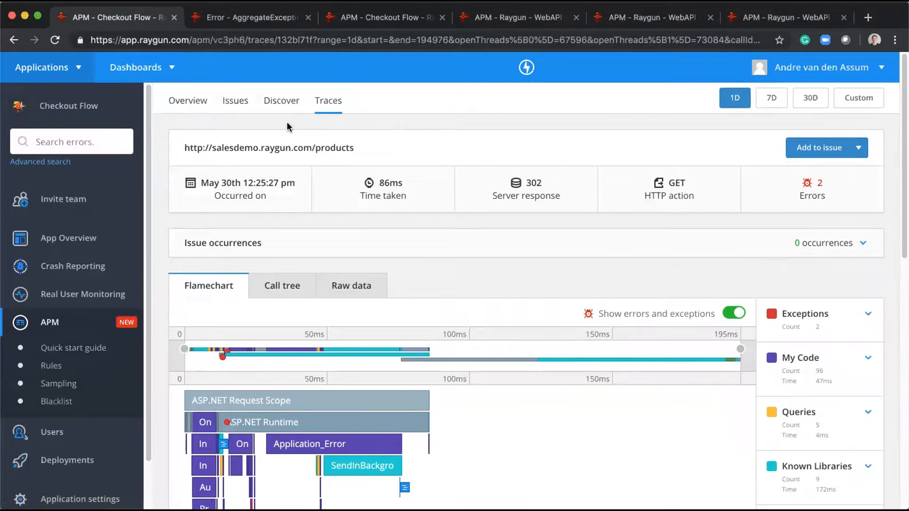
{"action": "mouse_move", "coordinate": [235, 127]}
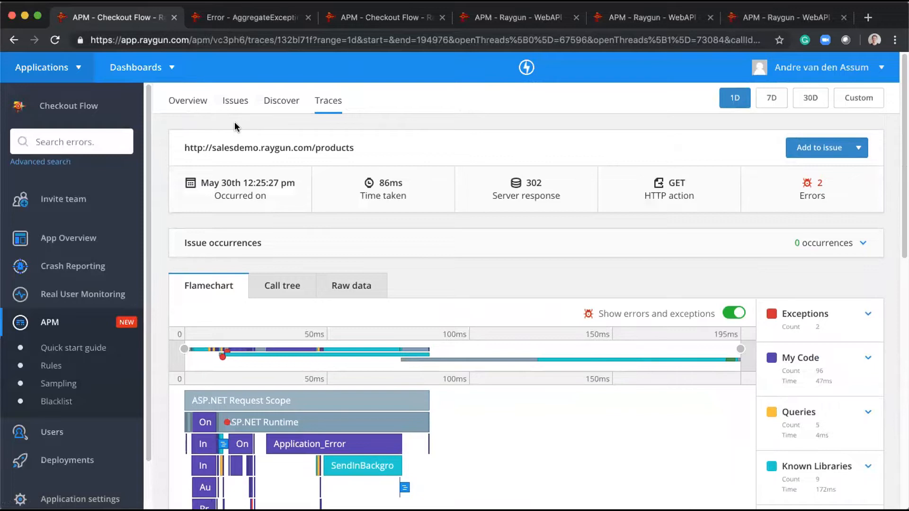
{"action": "mouse_move", "coordinate": [234, 130]}
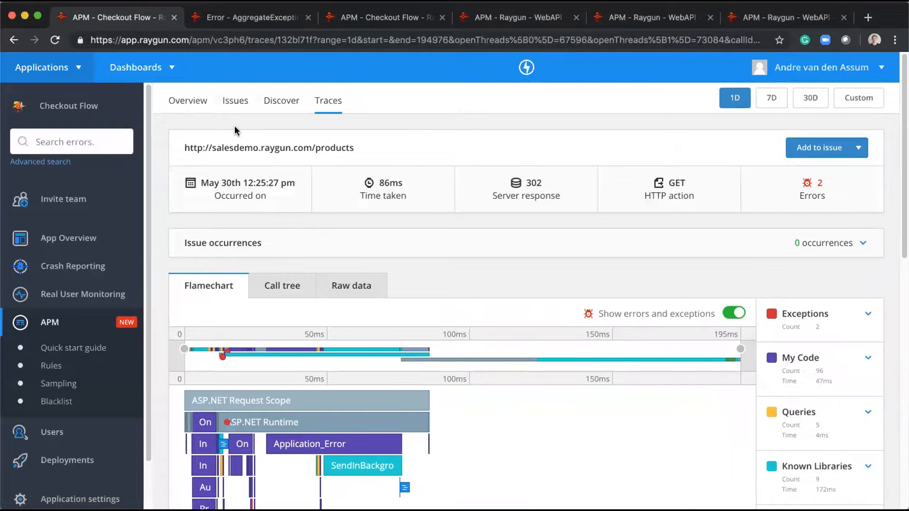
{"action": "mouse_move", "coordinate": [239, 113]}
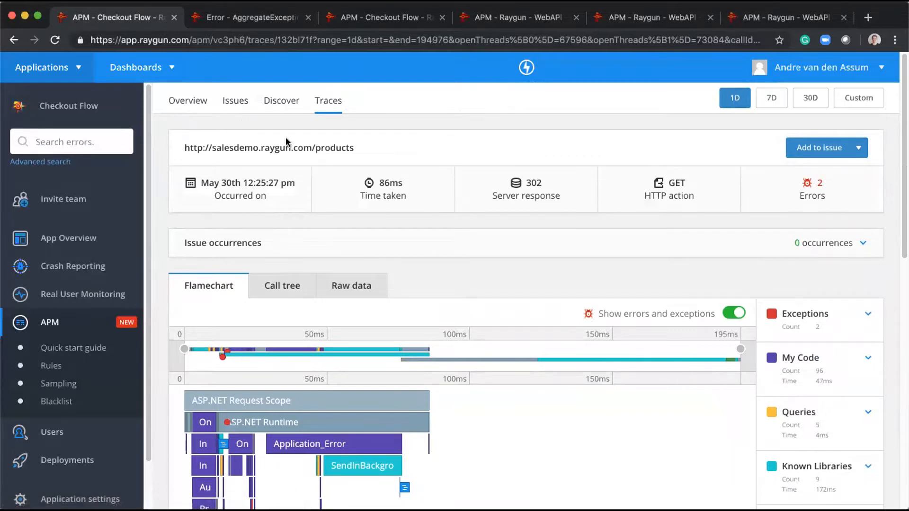
{"action": "mouse_move", "coordinate": [286, 134]}
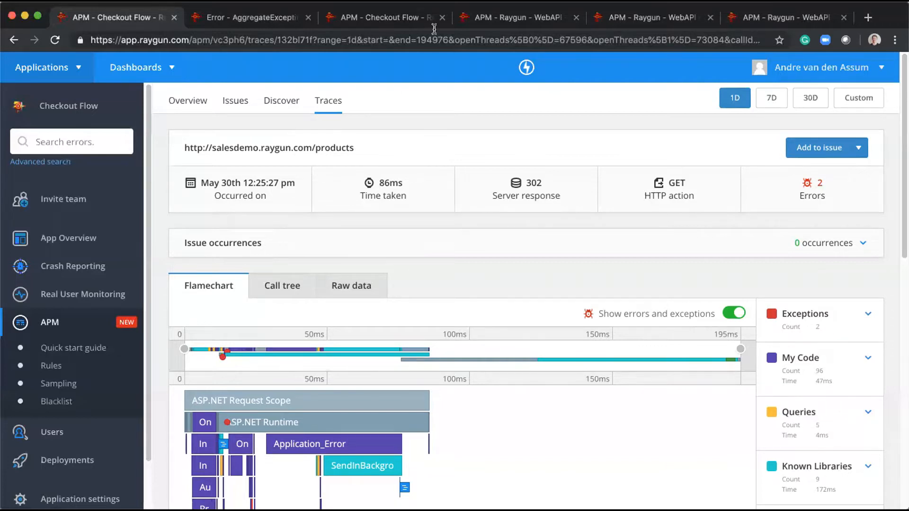
{"action": "mouse_move", "coordinate": [415, 119]}
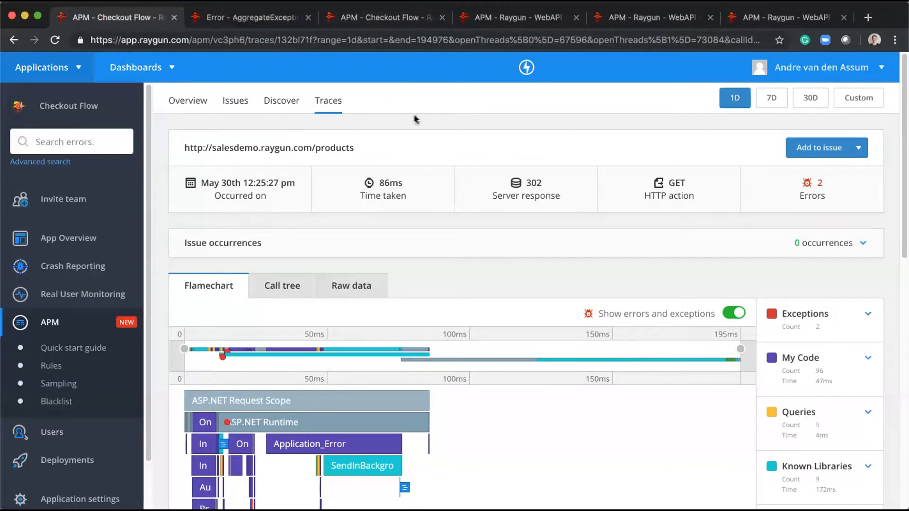
{"action": "mouse_move", "coordinate": [606, 42]}
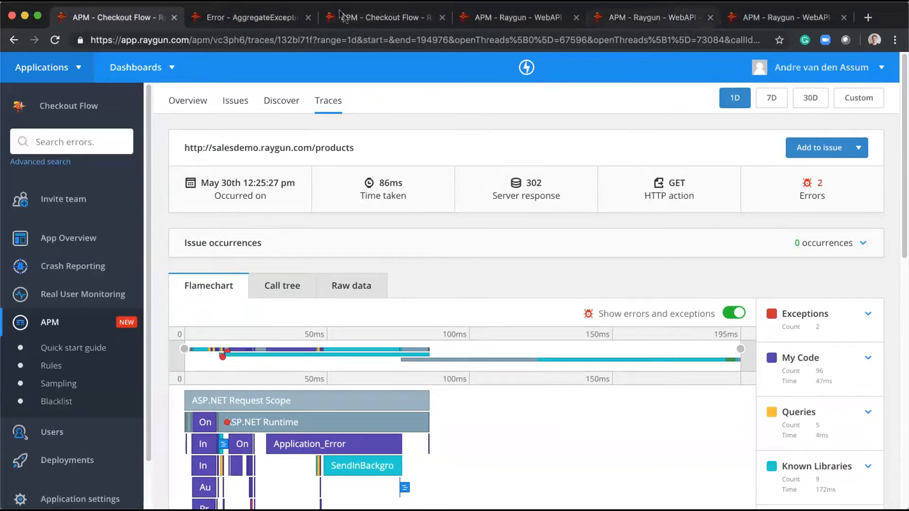
{"action": "mouse_move", "coordinate": [503, 26]}
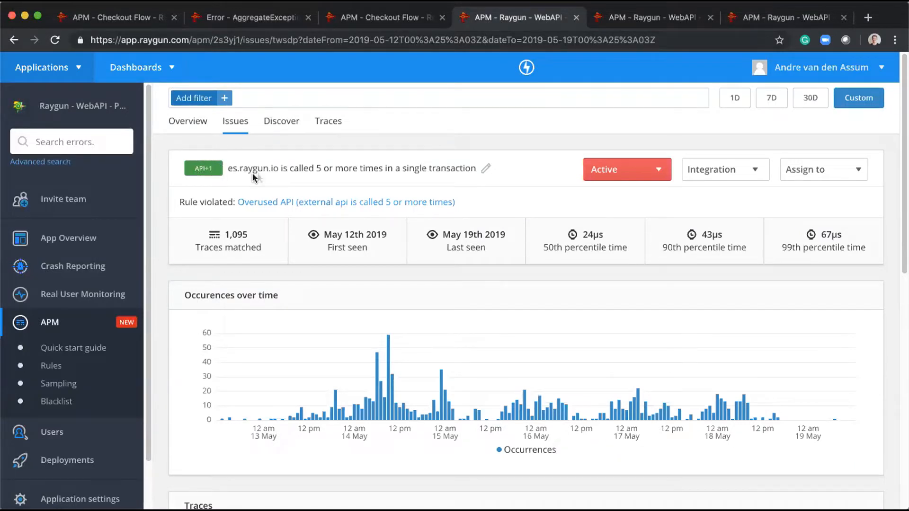
Scroll the WebAPI es.raygun.io issue down to its occurrences chart and traces list.
{"action": "scroll", "scroll_direction": "down", "scroll_amount": 3}
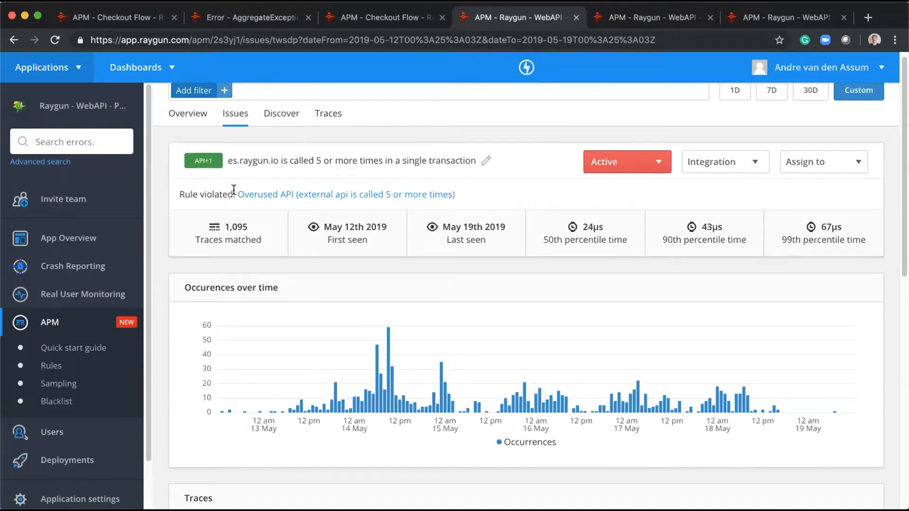
{"action": "scroll", "scroll_direction": "down", "scroll_amount": 3}
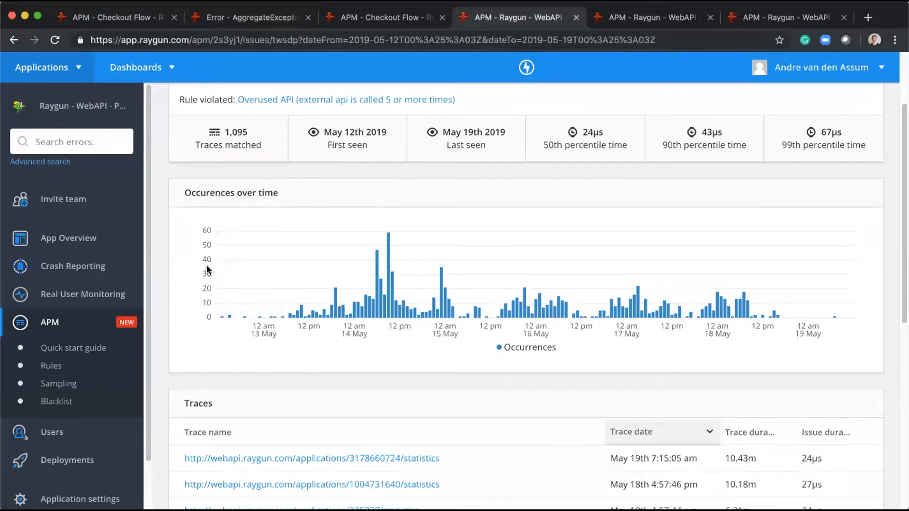
{"action": "mouse_move", "coordinate": [254, 209]}
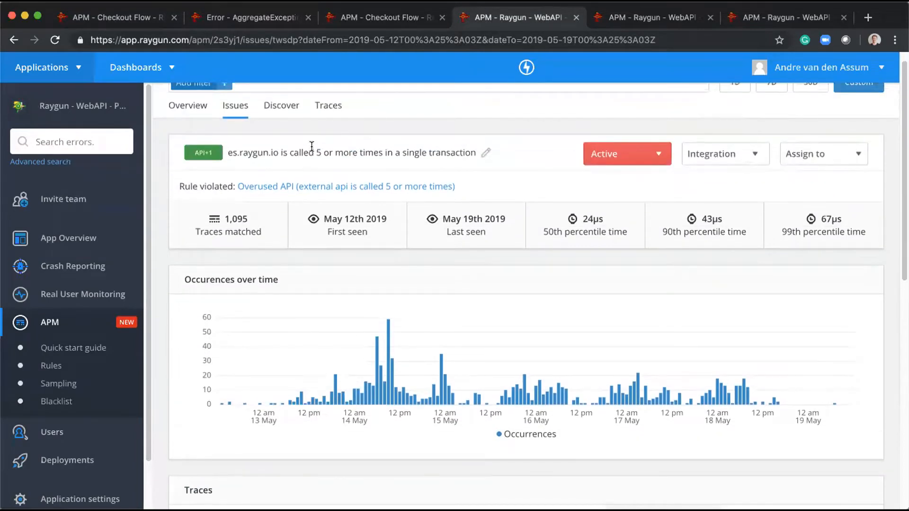
{"action": "mouse_move", "coordinate": [435, 21]}
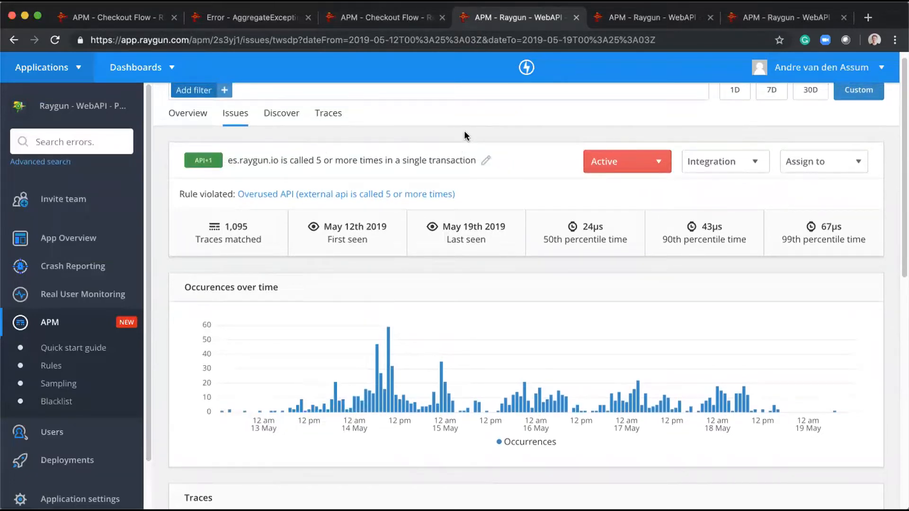
{"action": "mouse_move", "coordinate": [468, 138]}
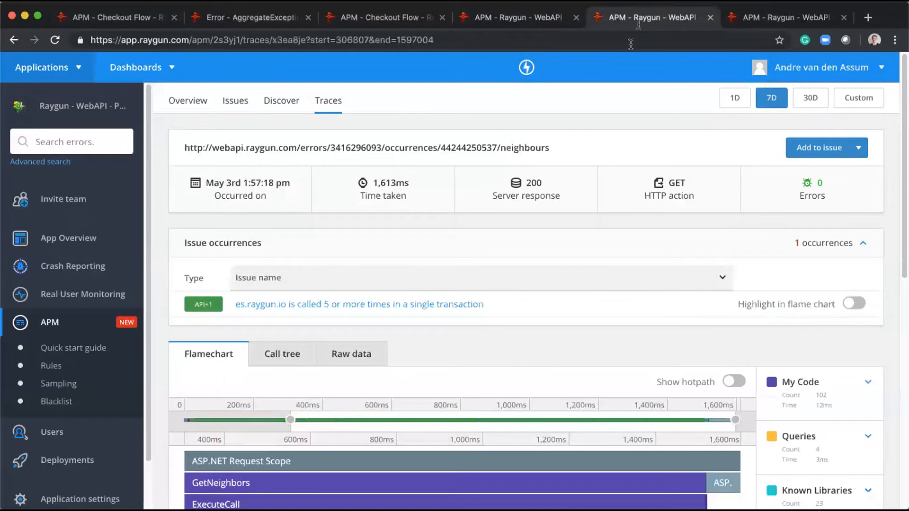
{"action": "mouse_move", "coordinate": [583, 162]}
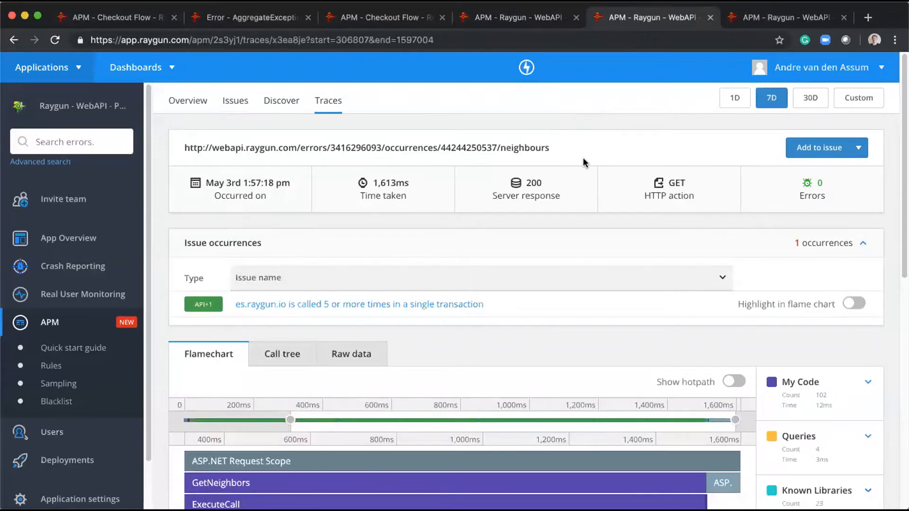
{"action": "mouse_move", "coordinate": [584, 172]}
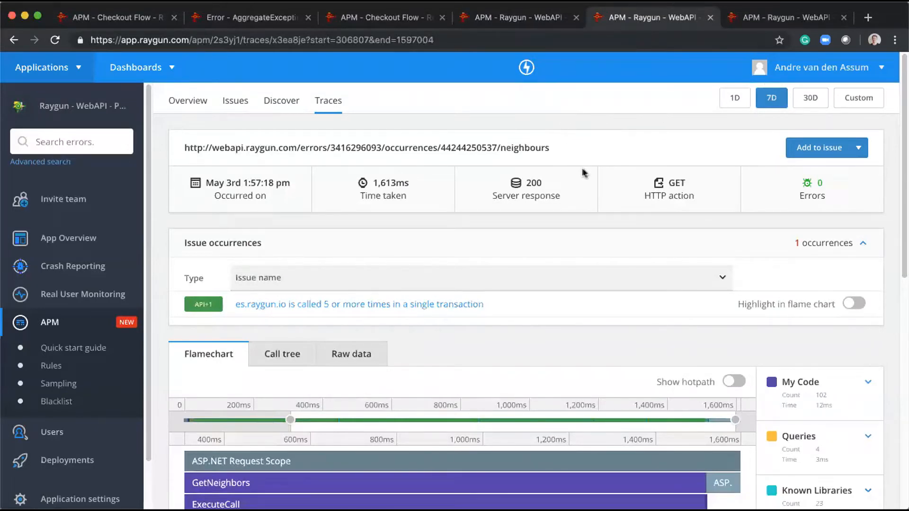
{"action": "mouse_move", "coordinate": [589, 236]}
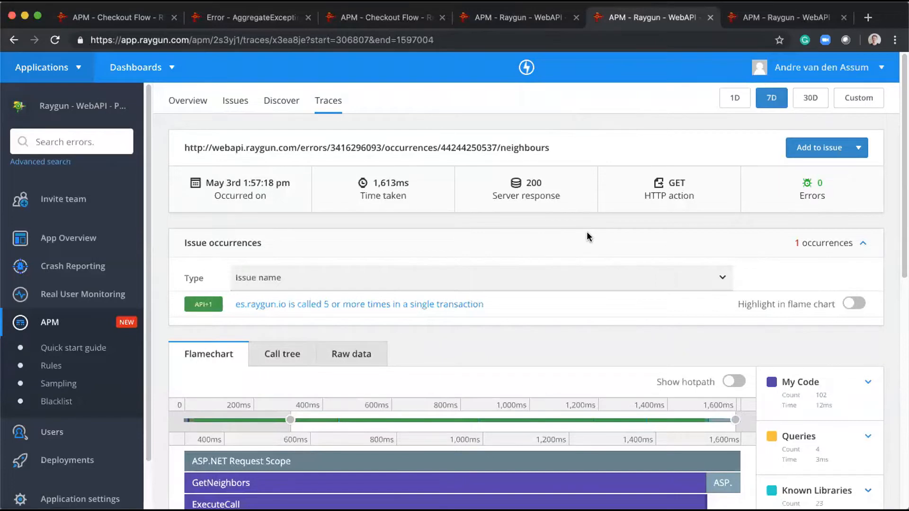
{"action": "mouse_move", "coordinate": [587, 236]}
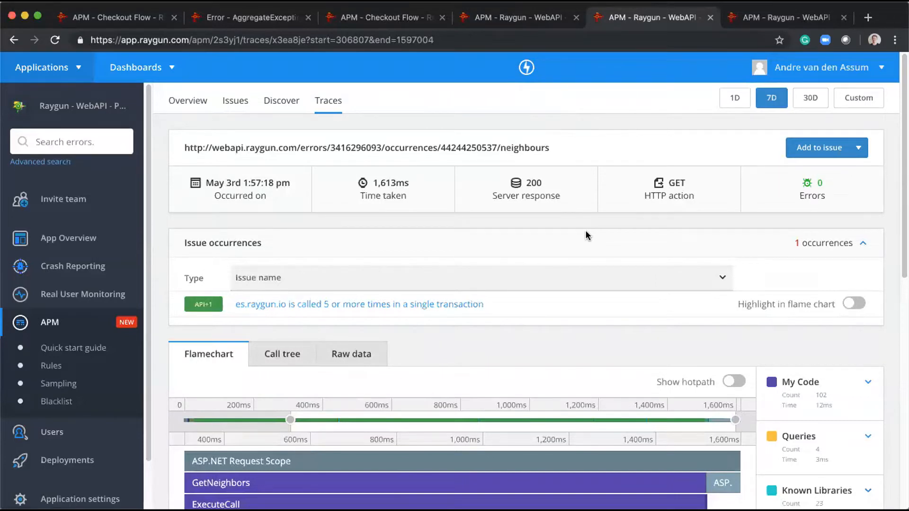
Scroll down the es.raygun.io 5+ calls issue details.
{"action": "scroll", "scroll_direction": "down", "scroll_amount": 3}
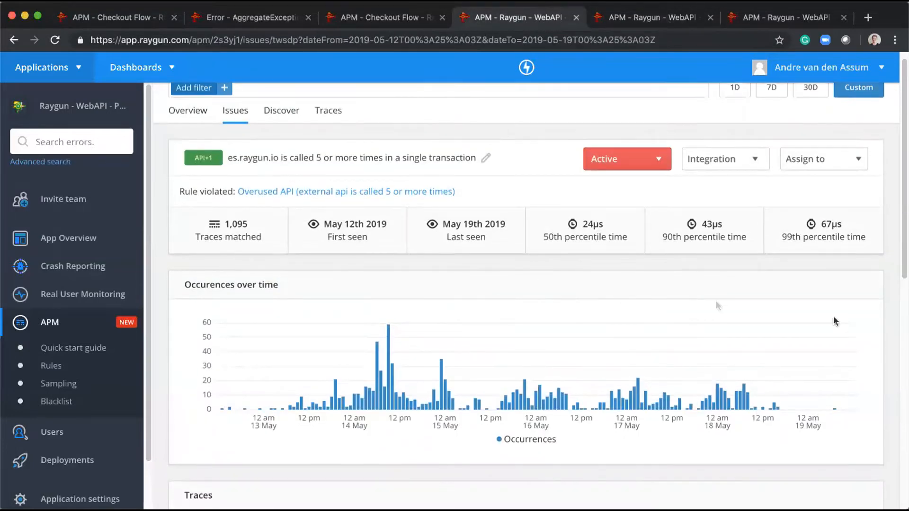
Scroll through the issue's Traces list to locate the May 3rd neighbours trace.
{"action": "scroll", "scroll_direction": "down", "scroll_amount": 3}
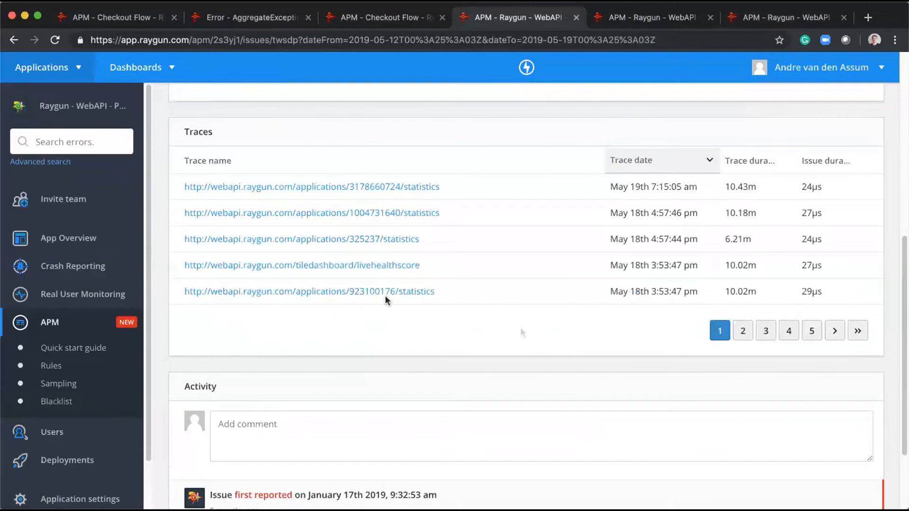
{"action": "scroll", "scroll_direction": "up", "scroll_amount": 3}
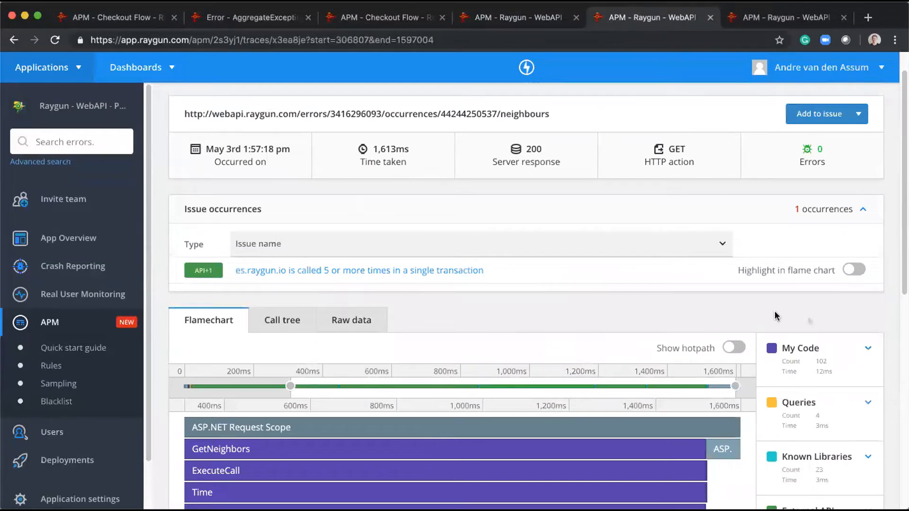
Scroll the neighbours trace to its flamechart with the GetSurroundingErrors and SendRequest calls.
{"action": "scroll", "scroll_direction": "down", "scroll_amount": 3}
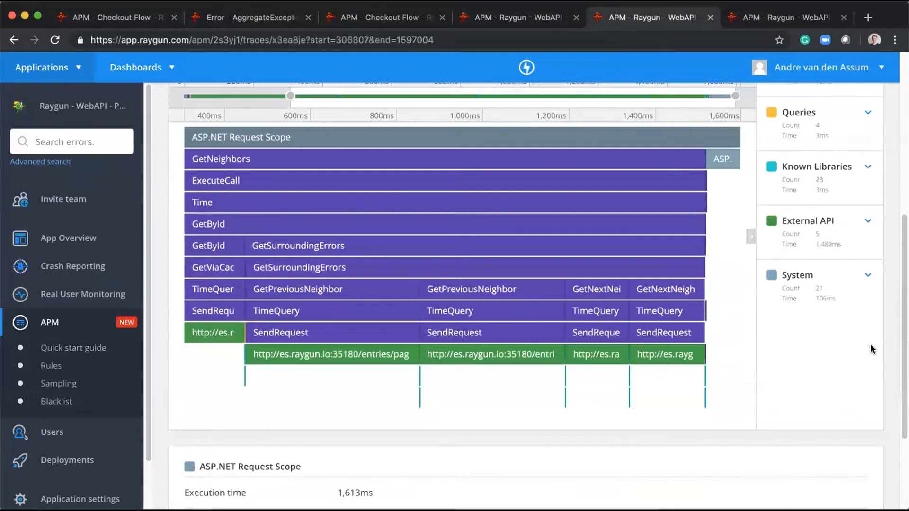
{"action": "mouse_move", "coordinate": [213, 342]}
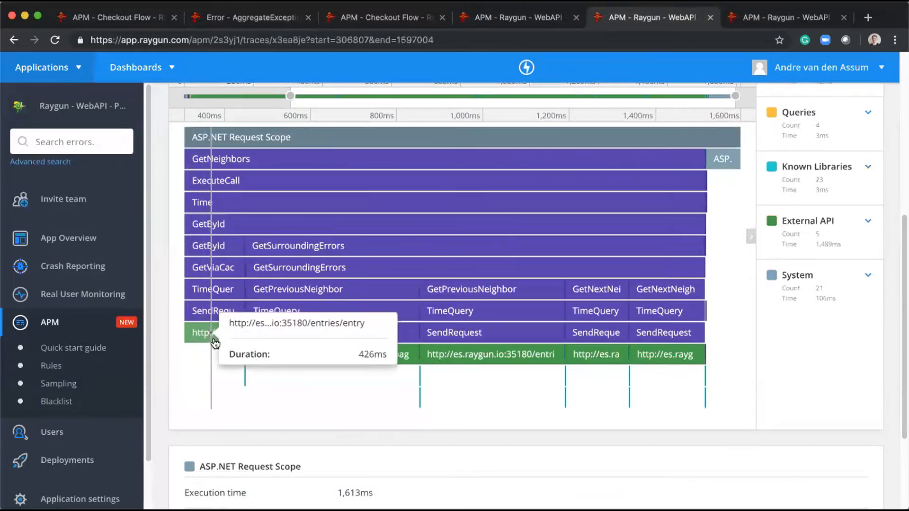
{"action": "mouse_move", "coordinate": [473, 365]}
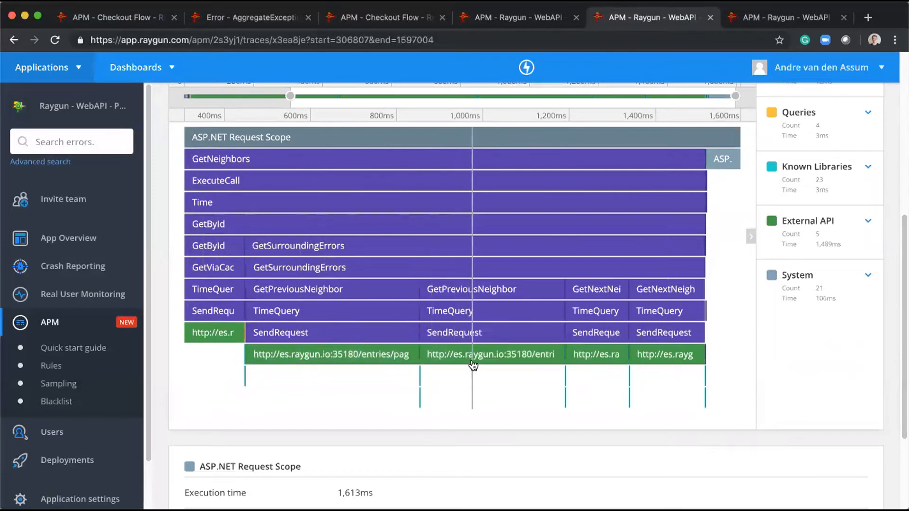
{"action": "mouse_move", "coordinate": [475, 359]}
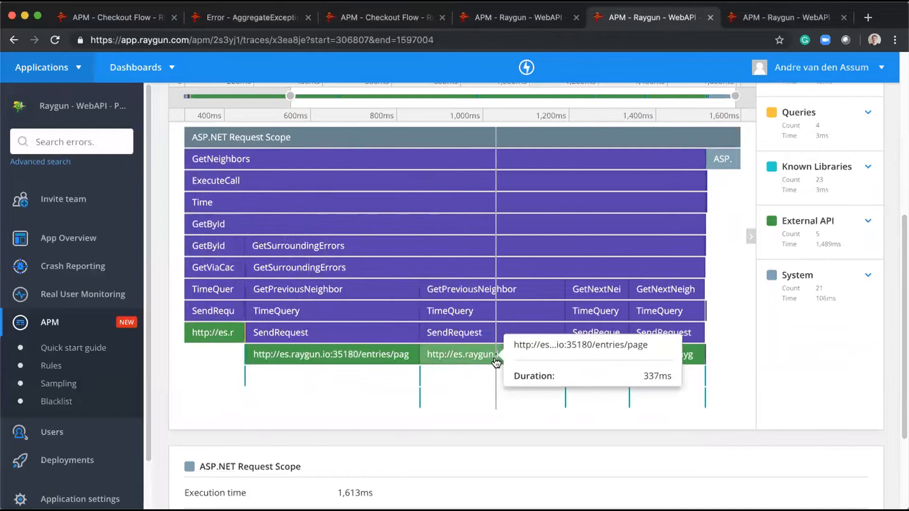
{"action": "mouse_move", "coordinate": [629, 393]}
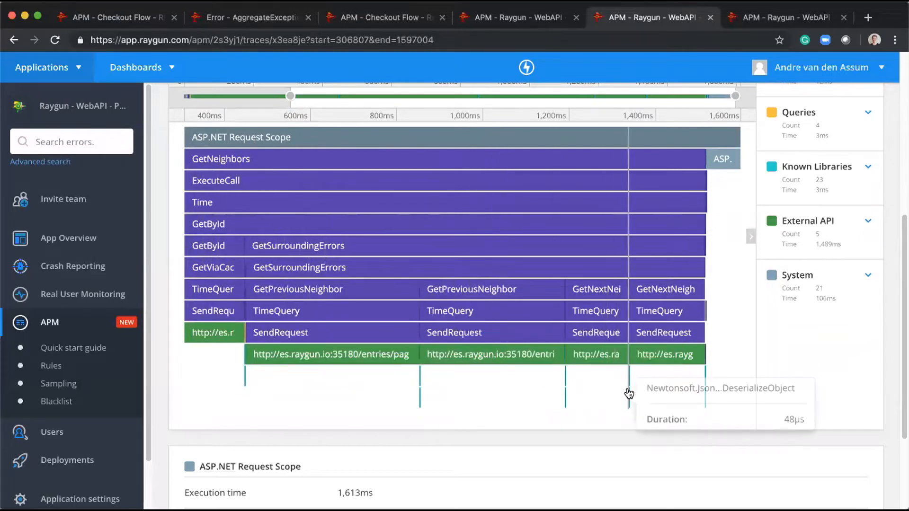
{"action": "mouse_move", "coordinate": [719, 397]}
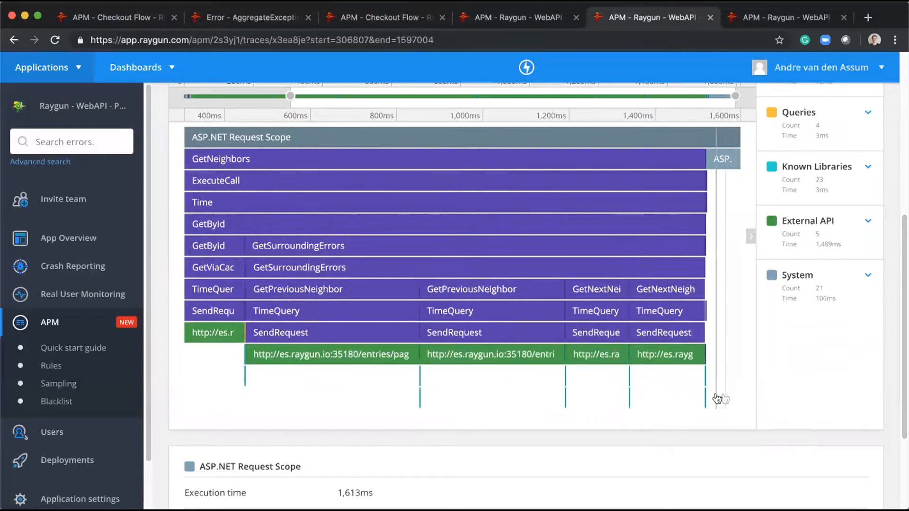
{"action": "mouse_move", "coordinate": [706, 359]}
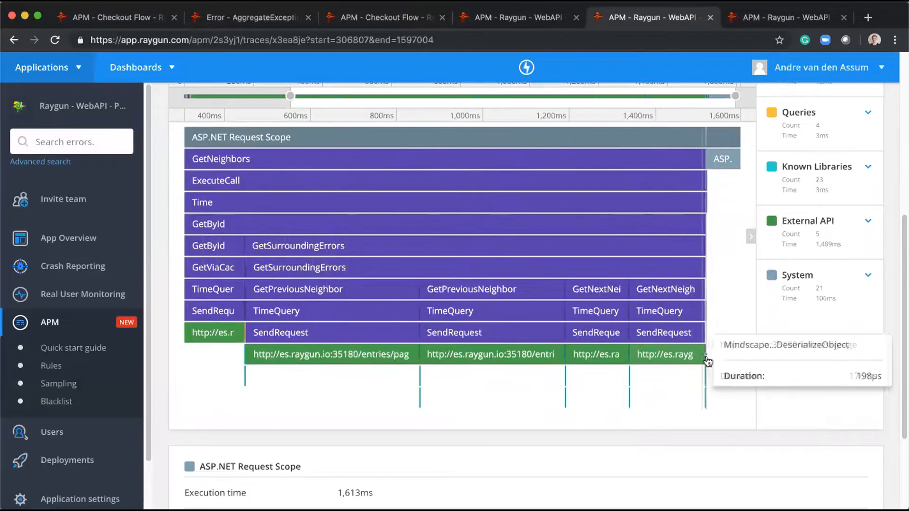
{"action": "mouse_move", "coordinate": [695, 364]}
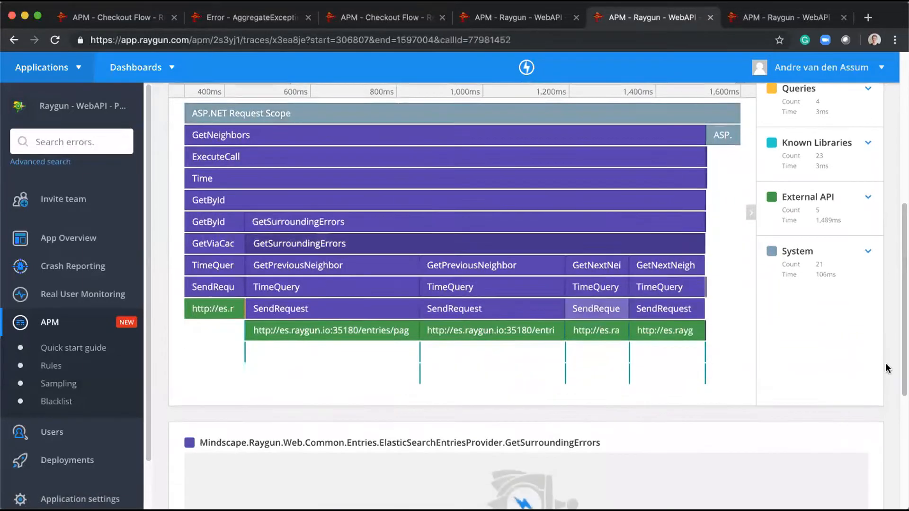
Scroll the GetSurroundingErrors source to the Task.Run calls for previous and next neighbours.
{"action": "scroll", "scroll_direction": "down", "scroll_amount": 3}
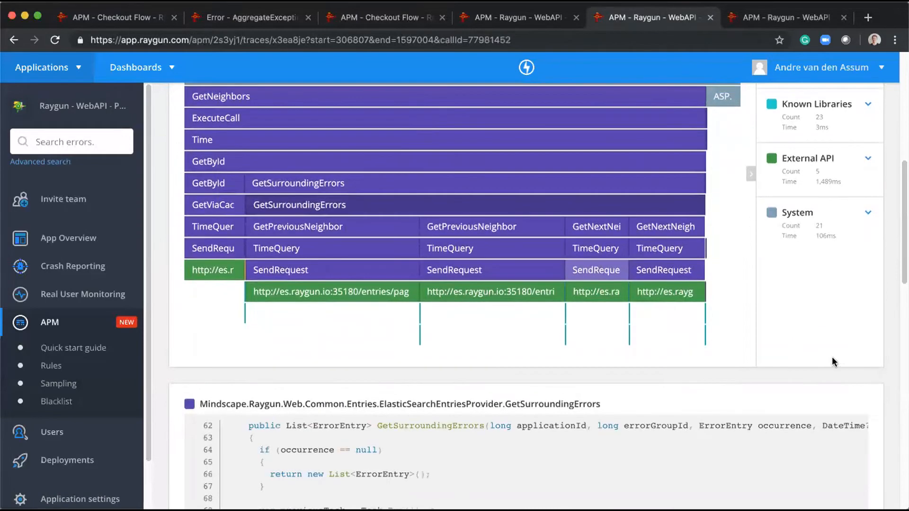
{"action": "scroll", "scroll_direction": "down", "scroll_amount": 3}
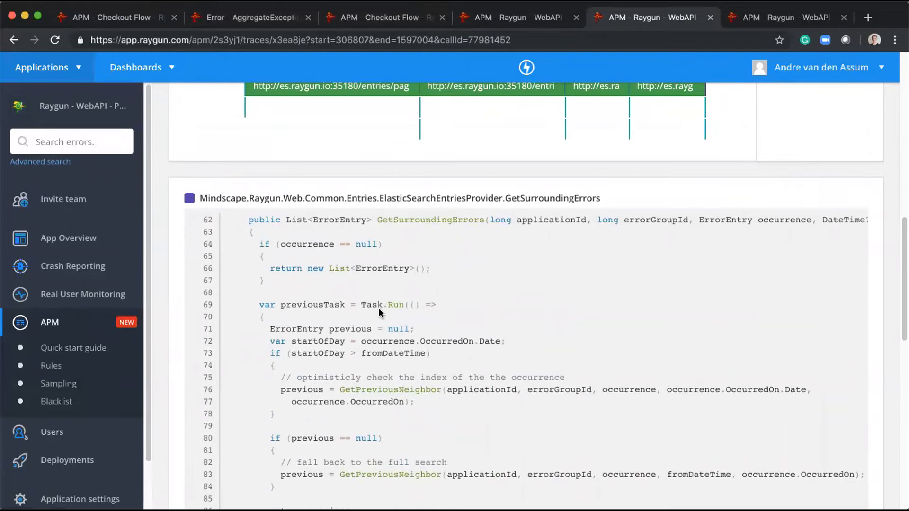
{"action": "scroll", "scroll_direction": "down", "scroll_amount": 3}
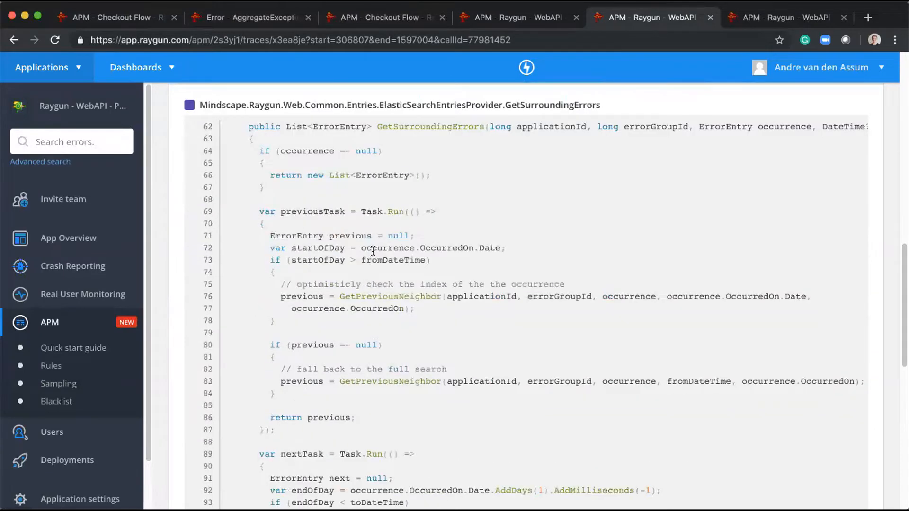
{"action": "mouse_move", "coordinate": [364, 227]}
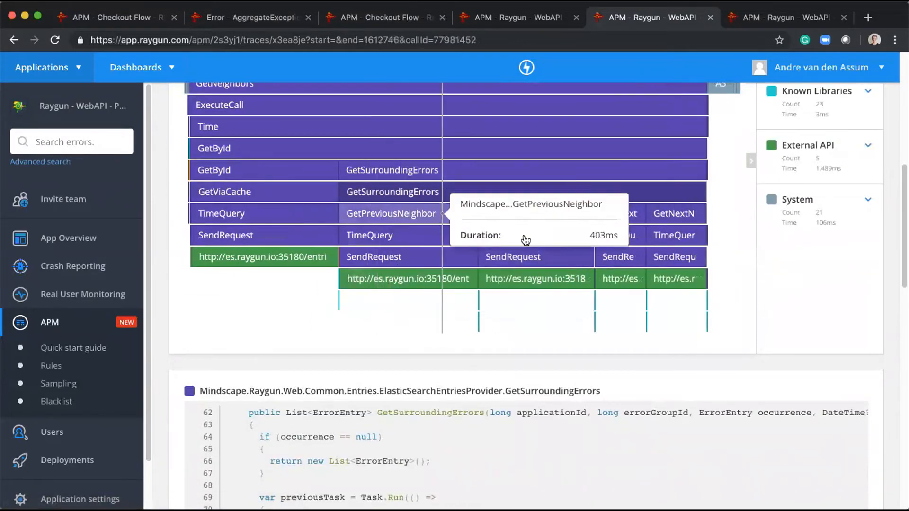
{"action": "mouse_move", "coordinate": [405, 386]}
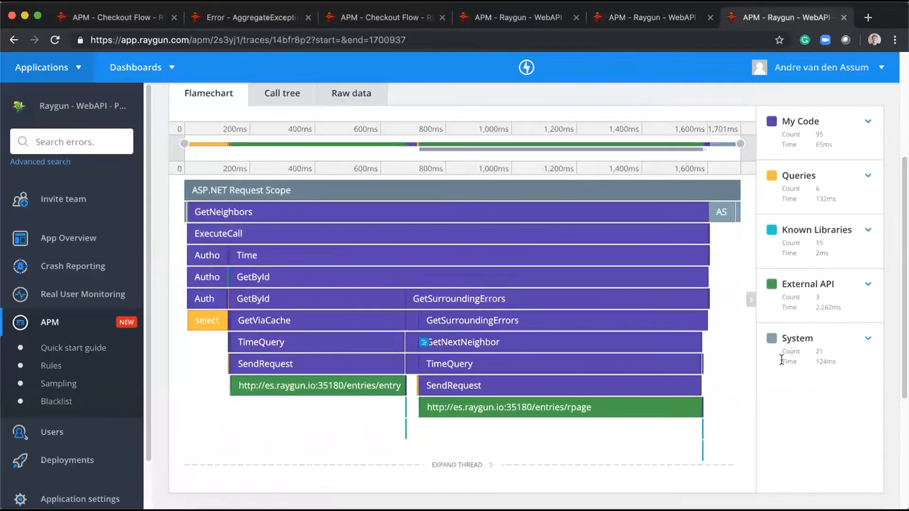
{"action": "mouse_move", "coordinate": [551, 328]}
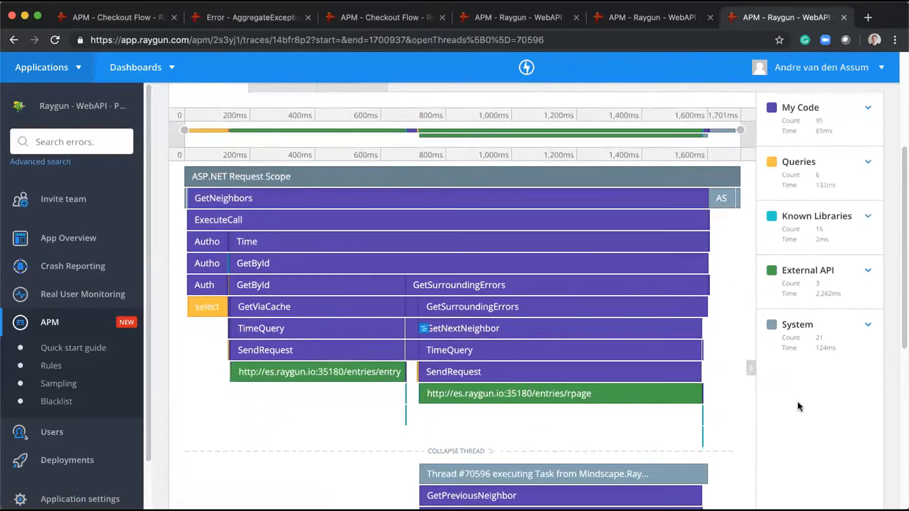
Scroll the 1,701ms neighbours flamechart to view thread #70596 running GetPreviousNeighbor beside GetNextNeighbor.
{"action": "scroll", "scroll_direction": "down", "scroll_amount": 3}
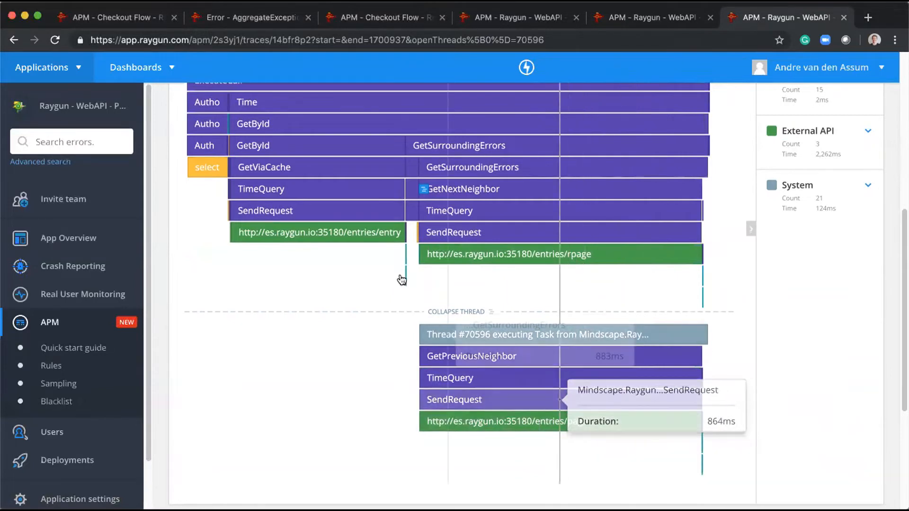
{"action": "mouse_move", "coordinate": [637, 426]}
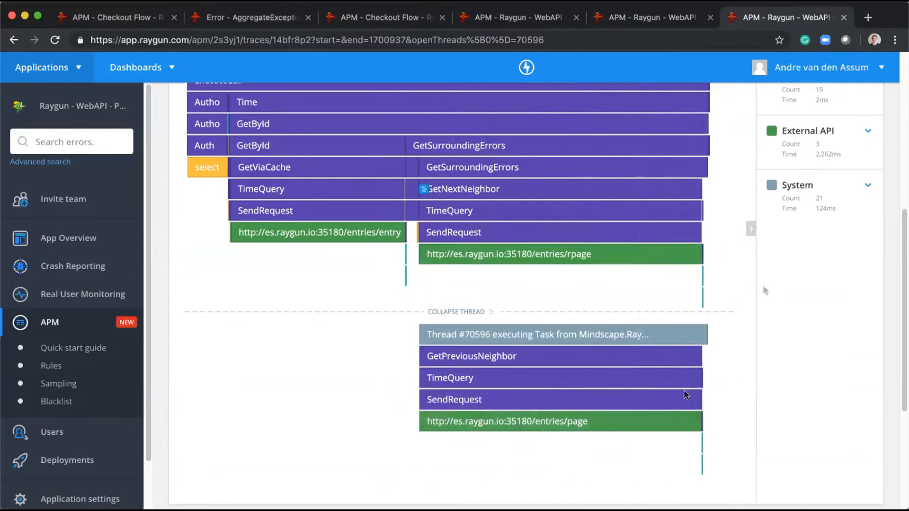
{"action": "mouse_move", "coordinate": [549, 404]}
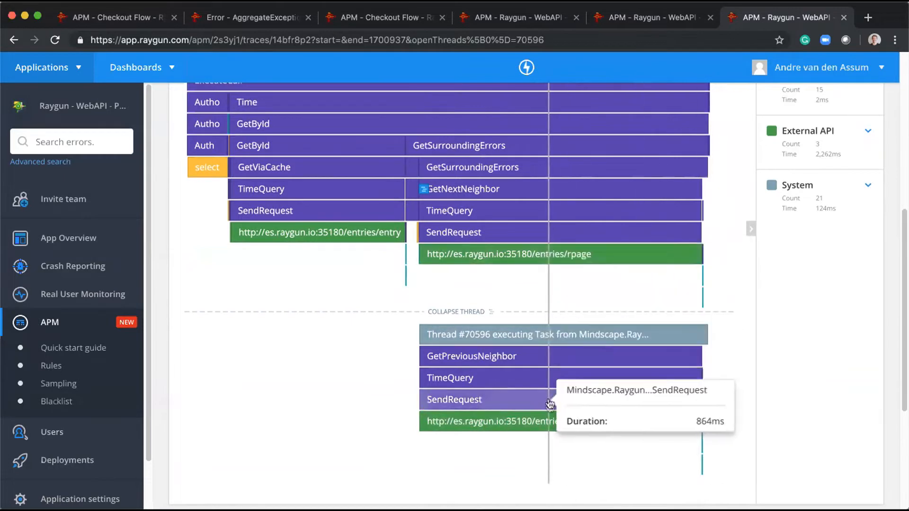
{"action": "mouse_move", "coordinate": [507, 423]}
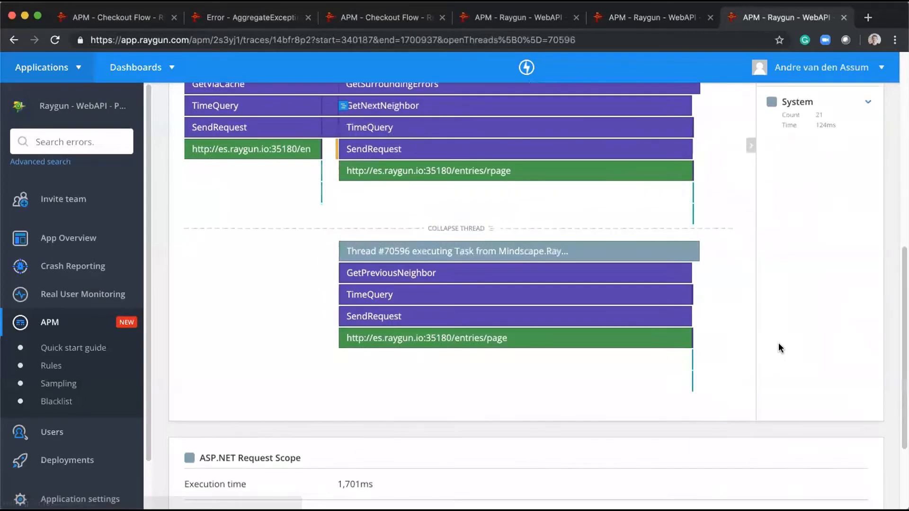
{"action": "scroll", "scroll_direction": "up", "scroll_amount": 3}
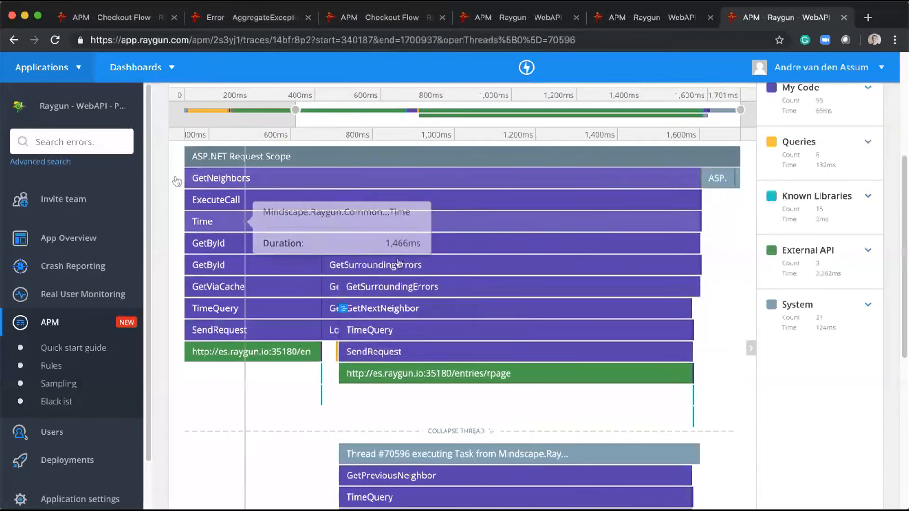
{"action": "mouse_move", "coordinate": [413, 343]}
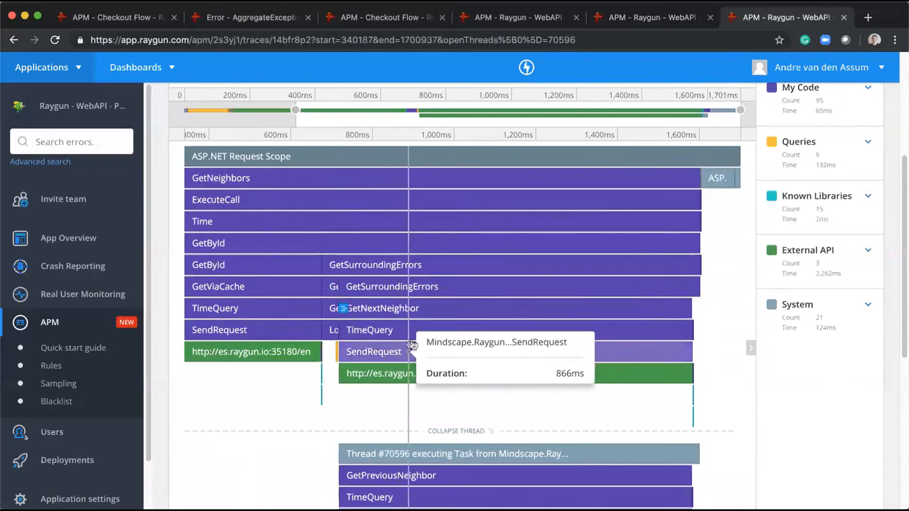
{"action": "scroll", "scroll_direction": "down", "scroll_amount": 3}
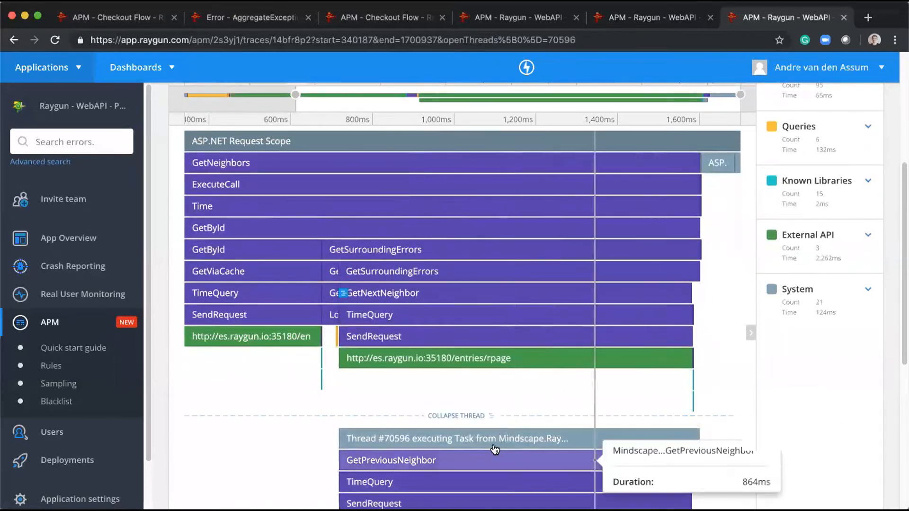
{"action": "mouse_move", "coordinate": [777, 470]}
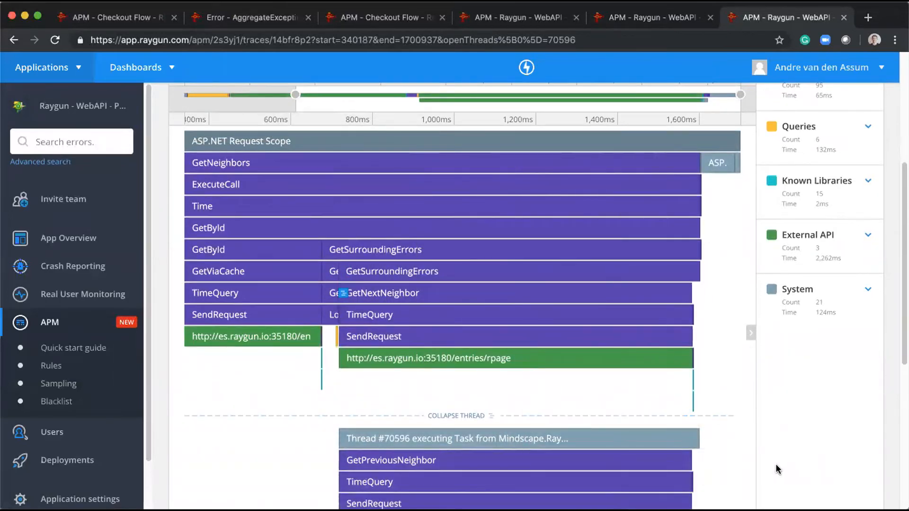
{"action": "scroll", "scroll_direction": "up", "scroll_amount": 3}
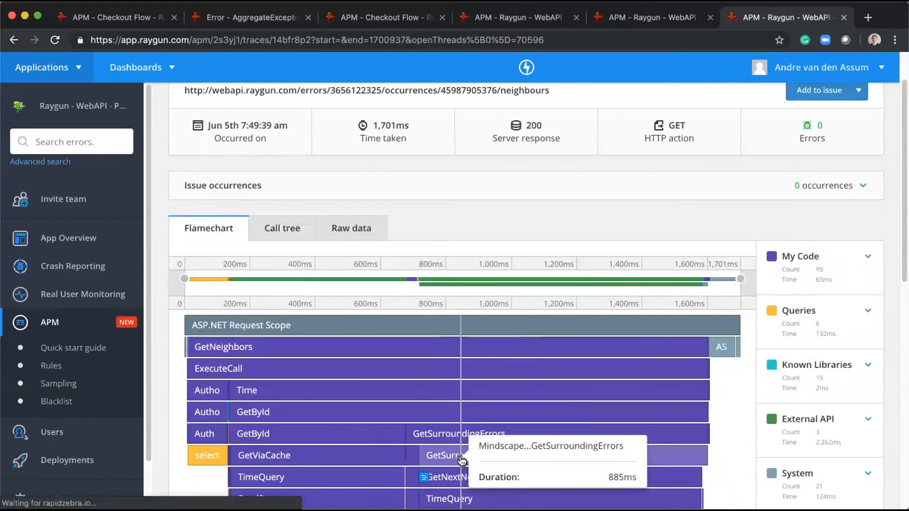
{"action": "mouse_move", "coordinate": [446, 477]}
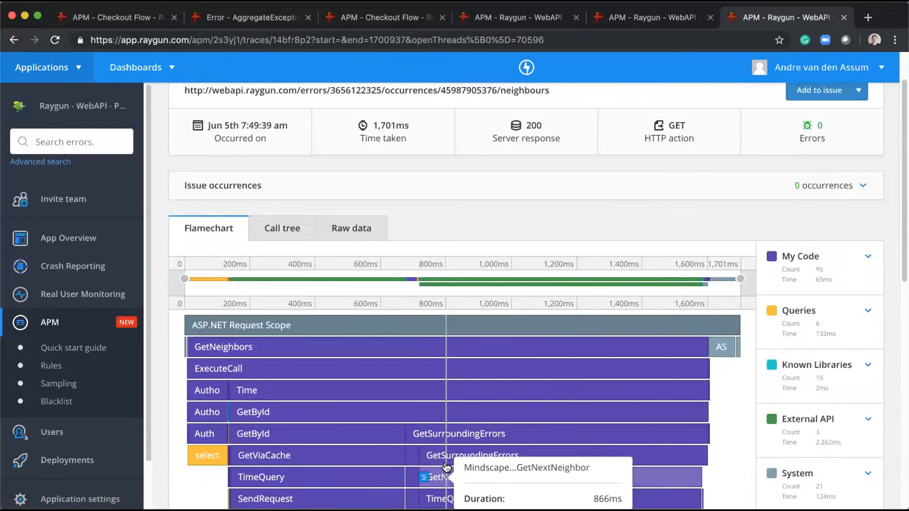
Scroll below the flamechart to the GetSurroundingErrors source where previousTask starts via Task.Run.
{"action": "scroll", "scroll_direction": "down", "scroll_amount": 3}
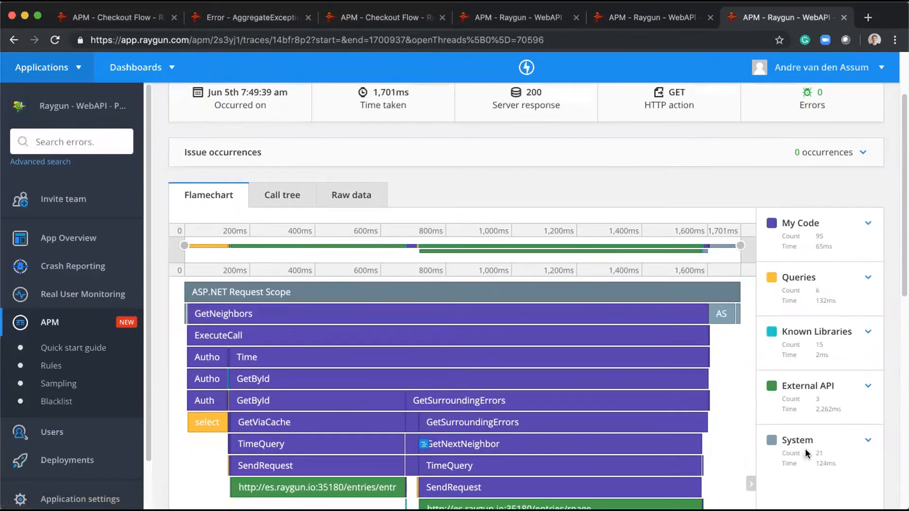
{"action": "scroll", "scroll_direction": "down", "scroll_amount": 3}
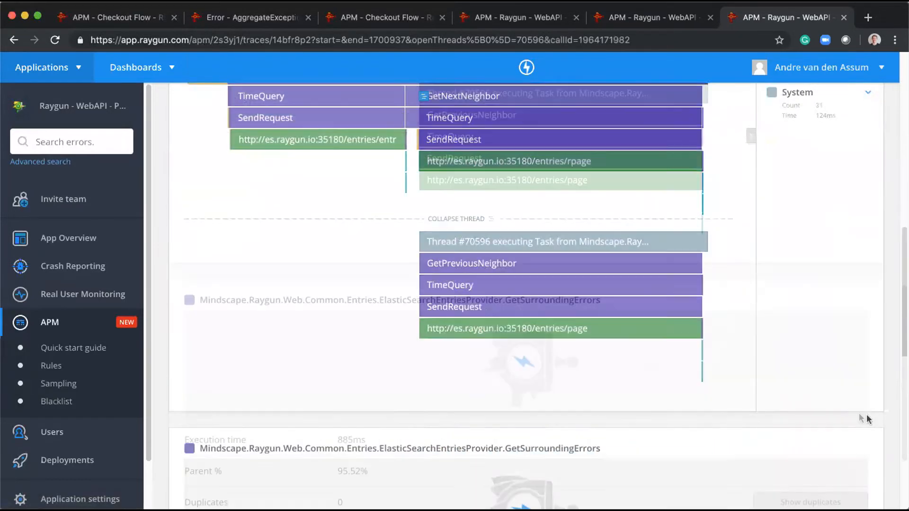
{"action": "scroll", "scroll_direction": "down", "scroll_amount": 3}
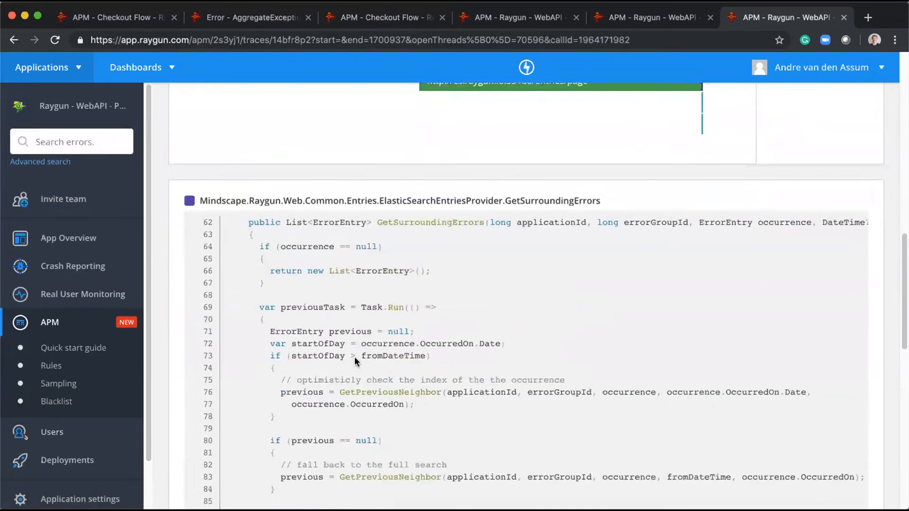
Read the previousTask and nextTask Task.Run blocks, then return to the two-thread flamechart.
{"action": "scroll", "scroll_direction": "down", "scroll_amount": 3}
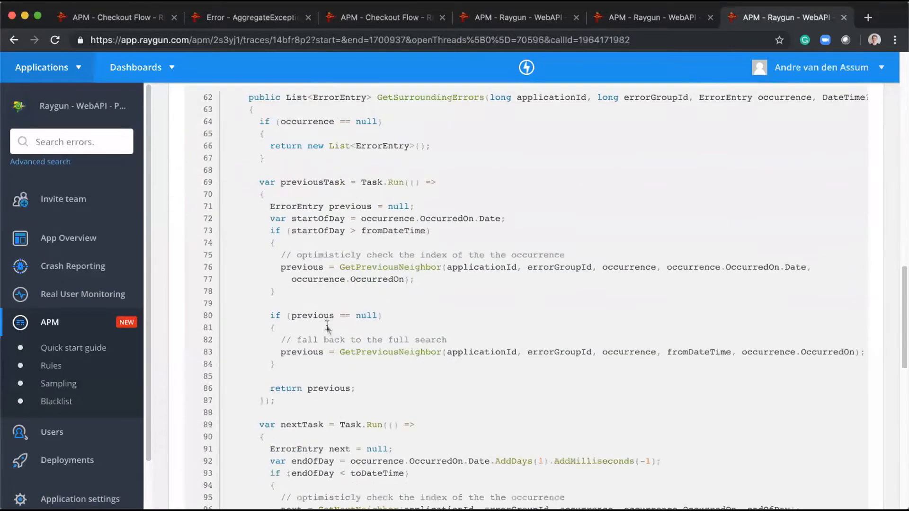
{"action": "scroll", "scroll_direction": "down", "scroll_amount": 3}
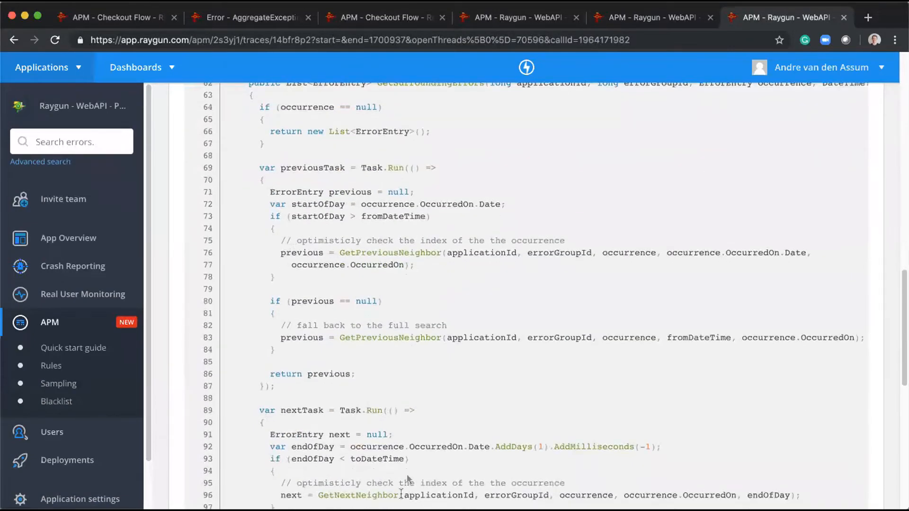
{"action": "scroll", "scroll_direction": "up", "scroll_amount": 3}
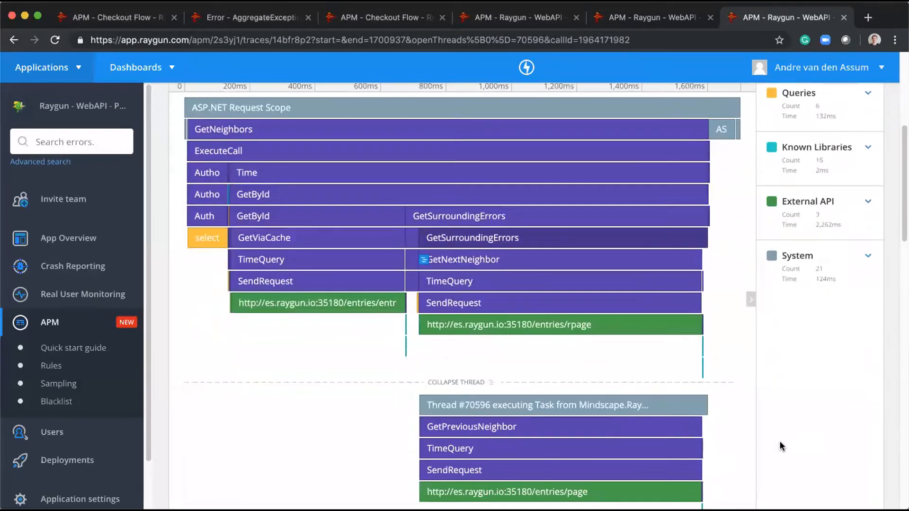
{"action": "mouse_move", "coordinate": [348, 292]}
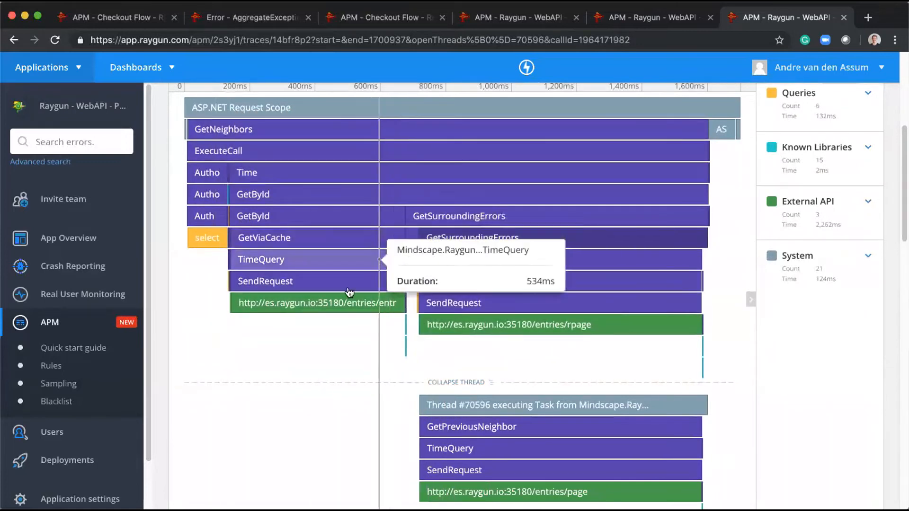
{"action": "mouse_move", "coordinate": [441, 438]}
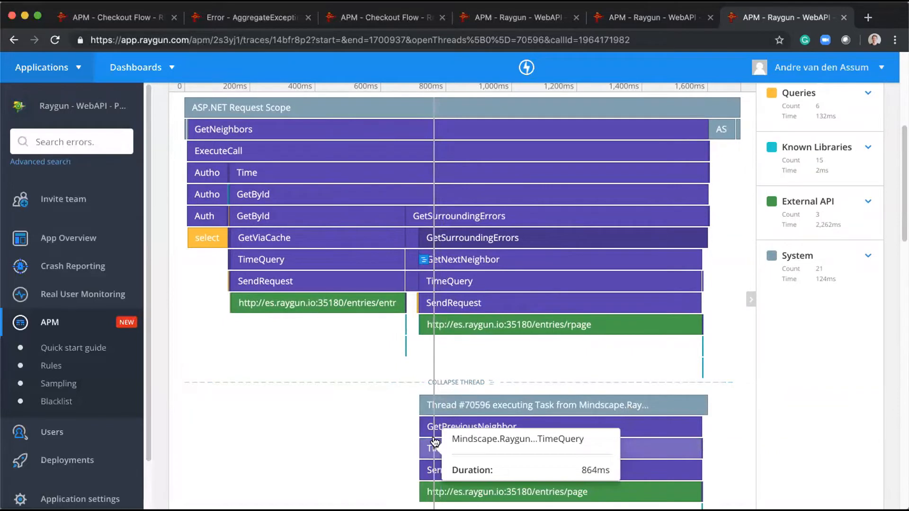
{"action": "mouse_move", "coordinate": [389, 417]}
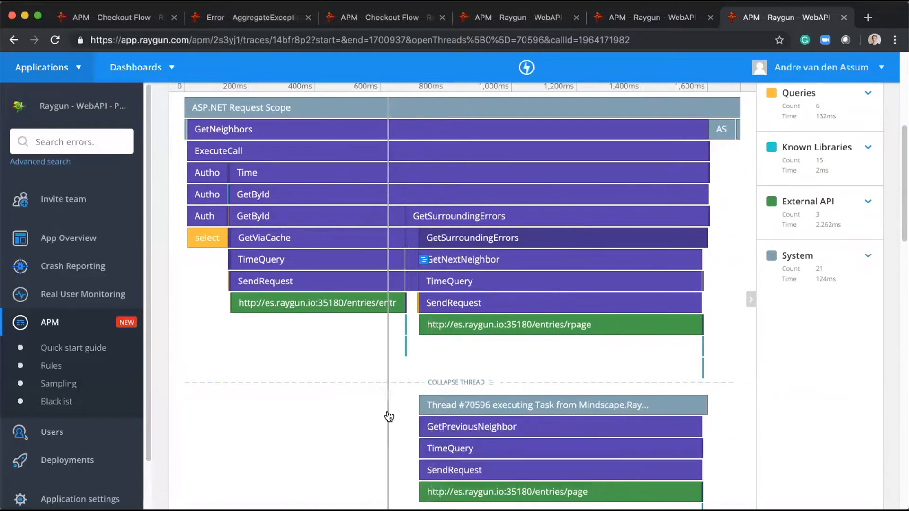
{"action": "mouse_move", "coordinate": [413, 339]}
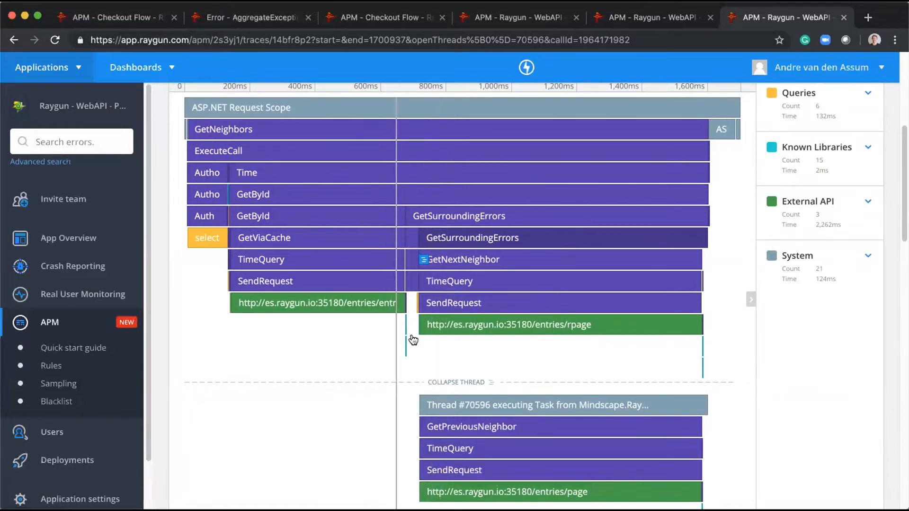
{"action": "mouse_move", "coordinate": [437, 265]}
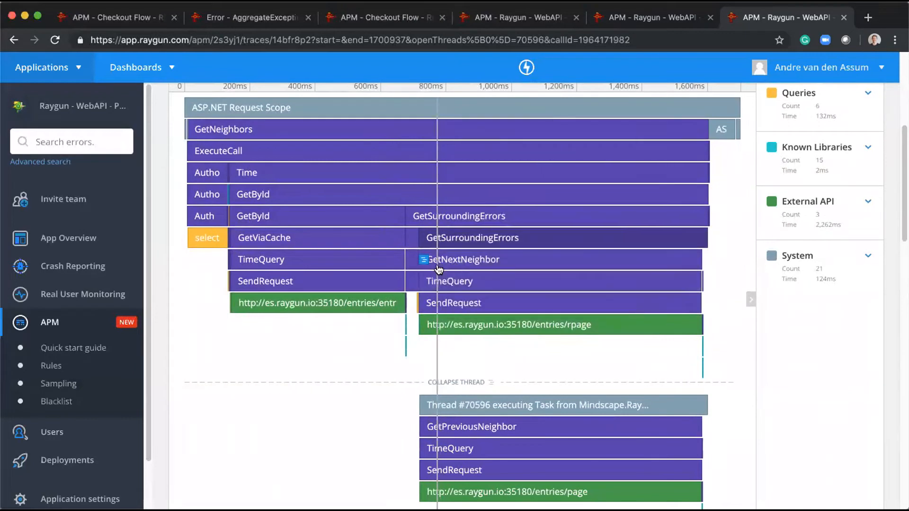
{"action": "mouse_move", "coordinate": [436, 263]}
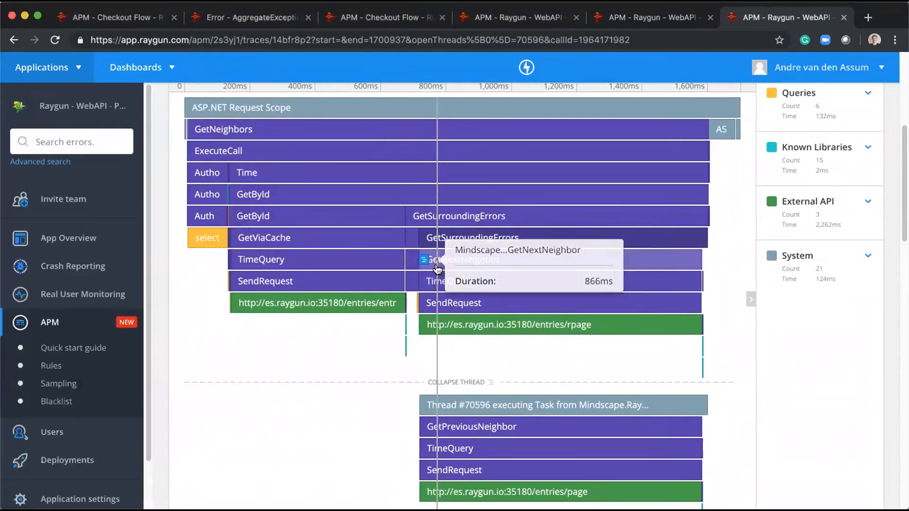
{"action": "mouse_move", "coordinate": [549, 456]}
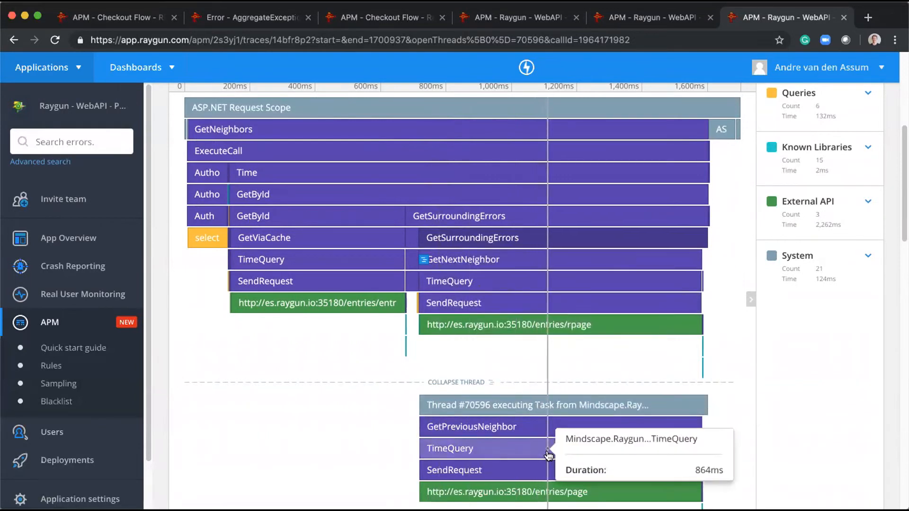
{"action": "mouse_move", "coordinate": [479, 303]}
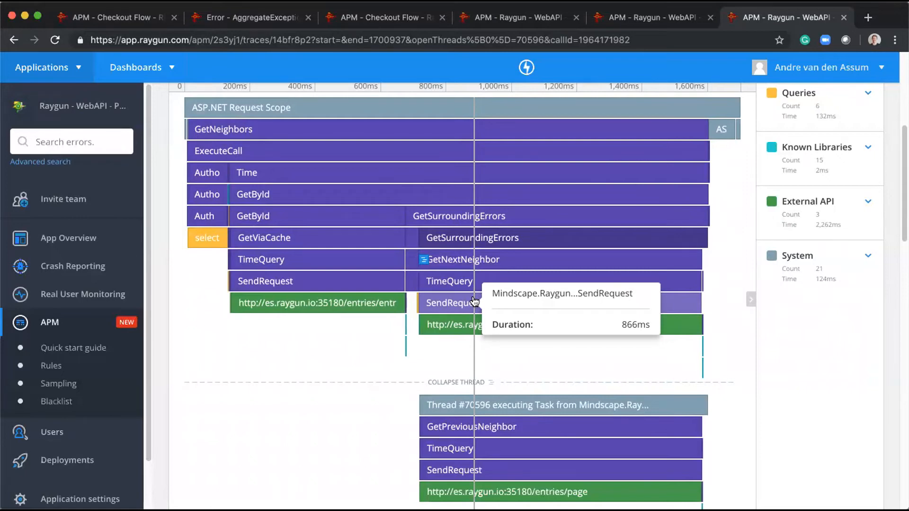
{"action": "mouse_move", "coordinate": [795, 354]}
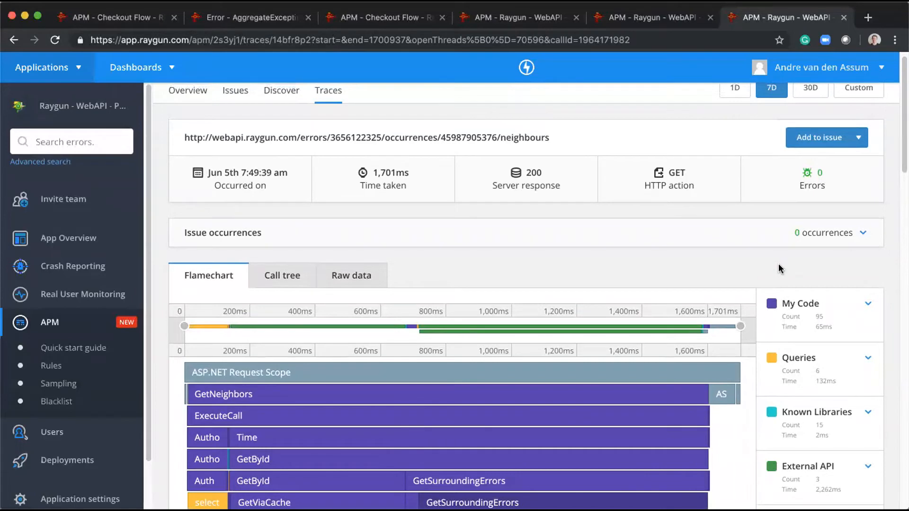
{"action": "mouse_move", "coordinate": [180, 25]}
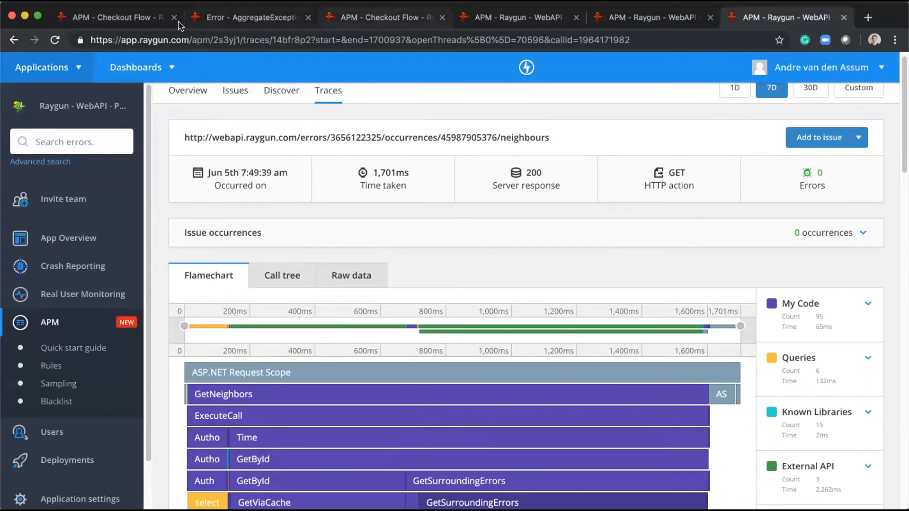
Switch to the 'APM - Checkout Flow' tab and scroll to its flamechart showing two exceptions.
{"action": "left_click", "coordinate": [108, 17]}
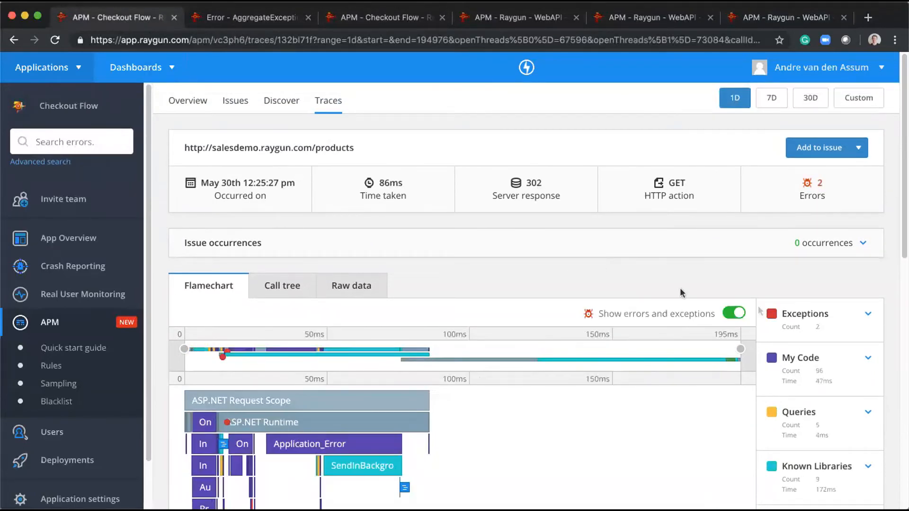
{"action": "scroll", "scroll_direction": "down", "scroll_amount": 3}
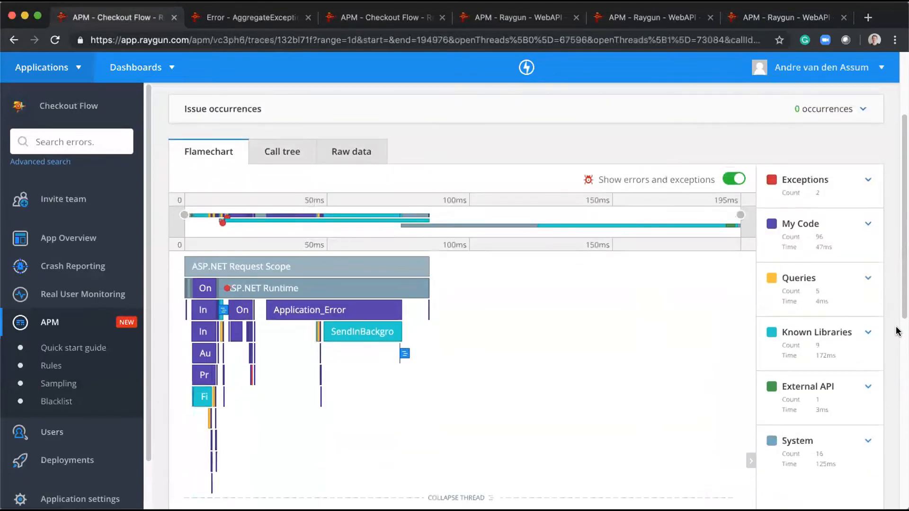
{"action": "scroll", "scroll_direction": "down", "scroll_amount": 3}
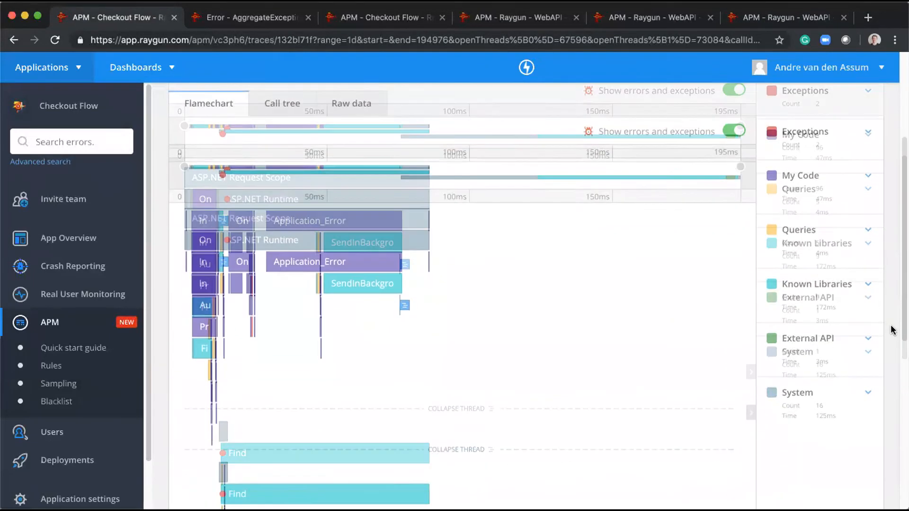
{"action": "scroll", "scroll_direction": "down", "scroll_amount": 3}
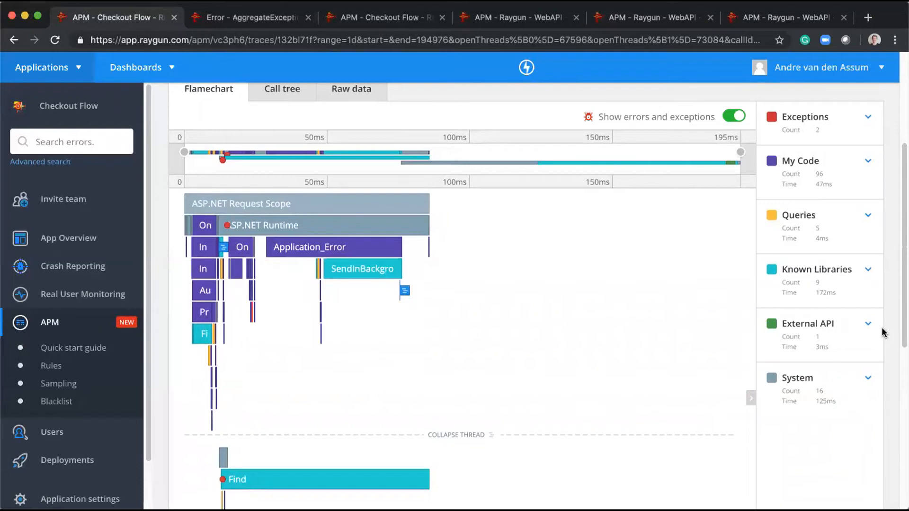
{"action": "mouse_move", "coordinate": [851, 333]}
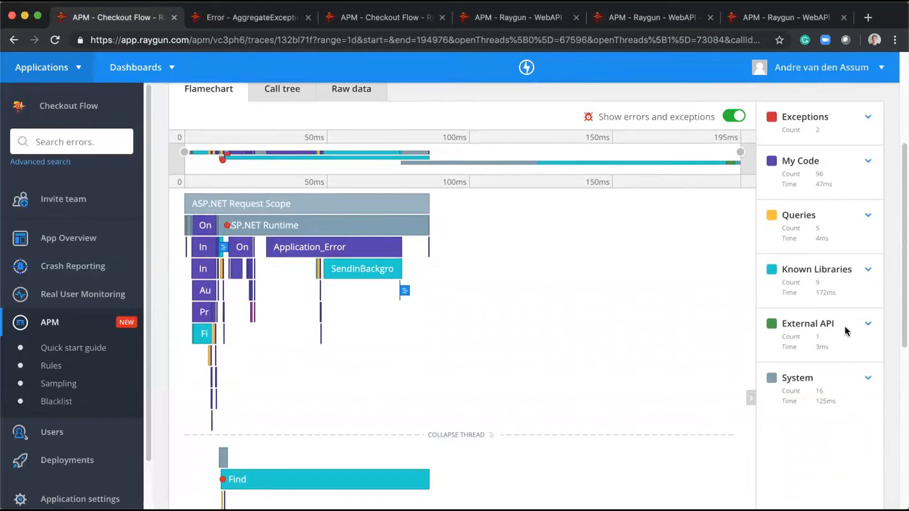
{"action": "mouse_move", "coordinate": [890, 335]}
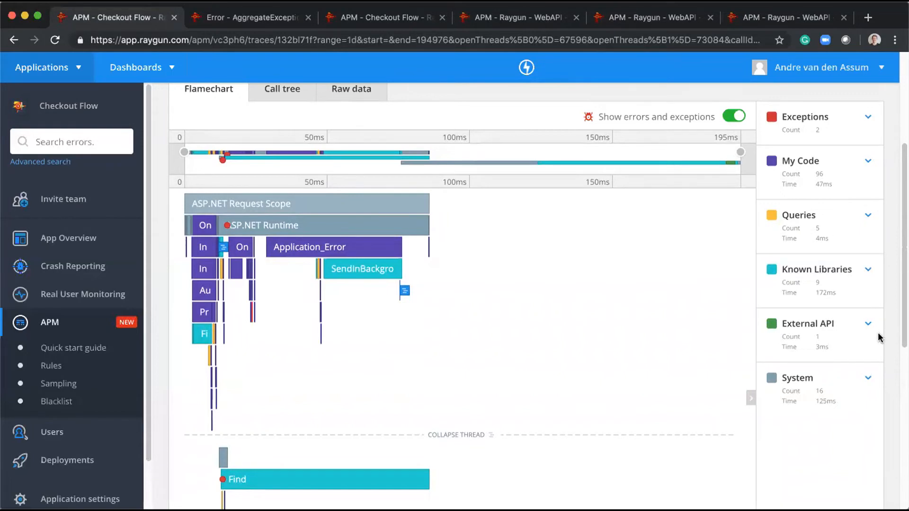
{"action": "mouse_move", "coordinate": [858, 333]}
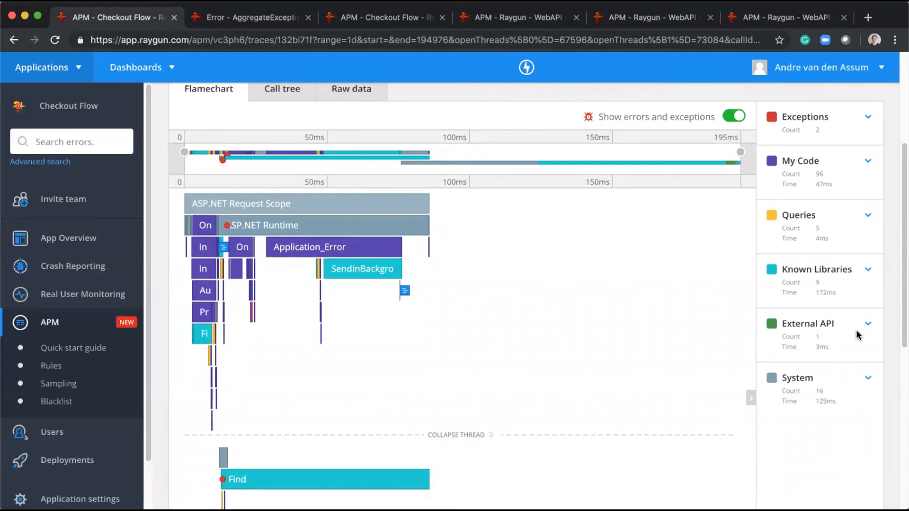
{"action": "mouse_move", "coordinate": [853, 335]}
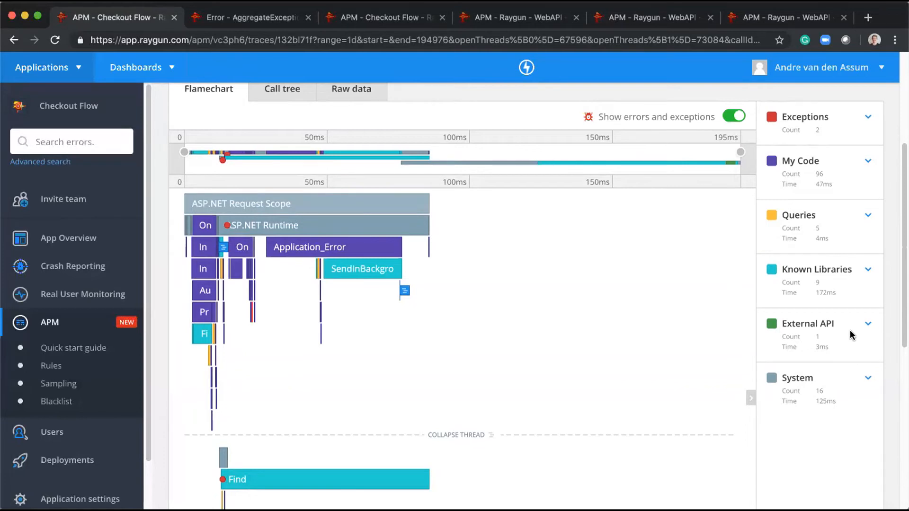
{"action": "mouse_move", "coordinate": [844, 333]}
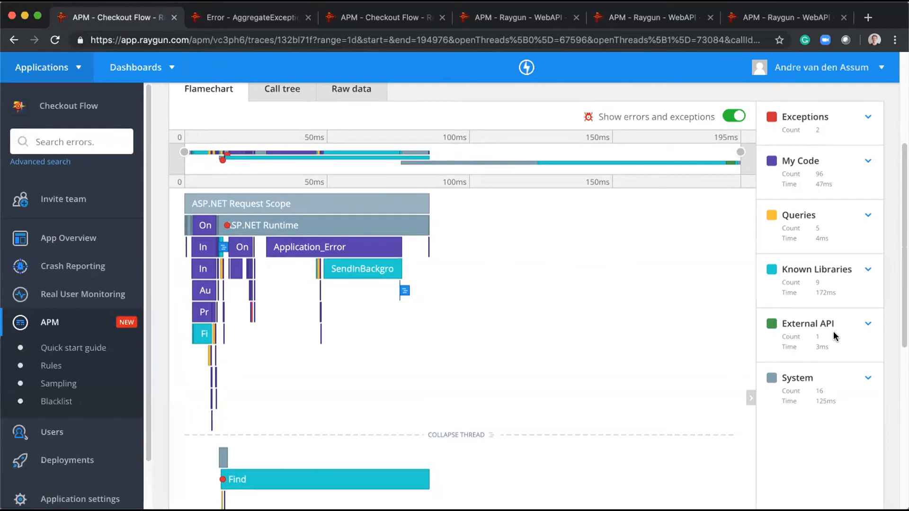
{"action": "mouse_move", "coordinate": [823, 303]}
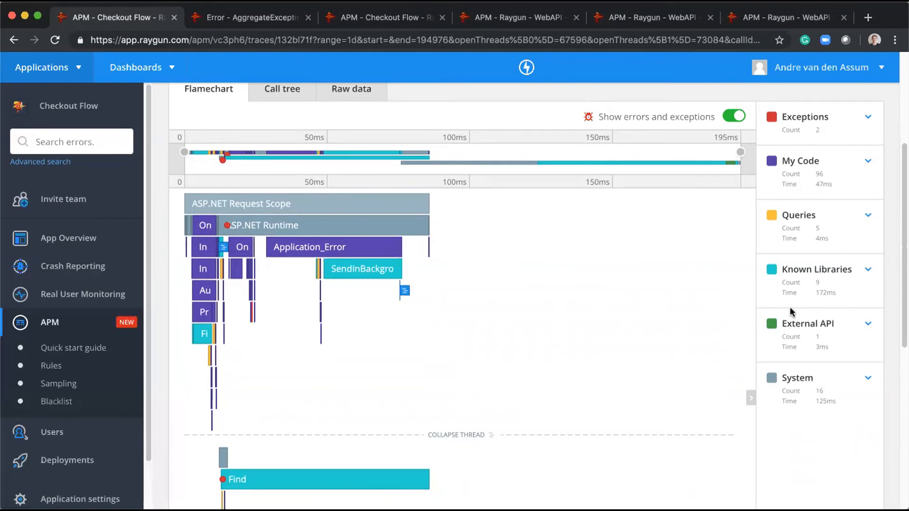
{"action": "mouse_move", "coordinate": [783, 312]}
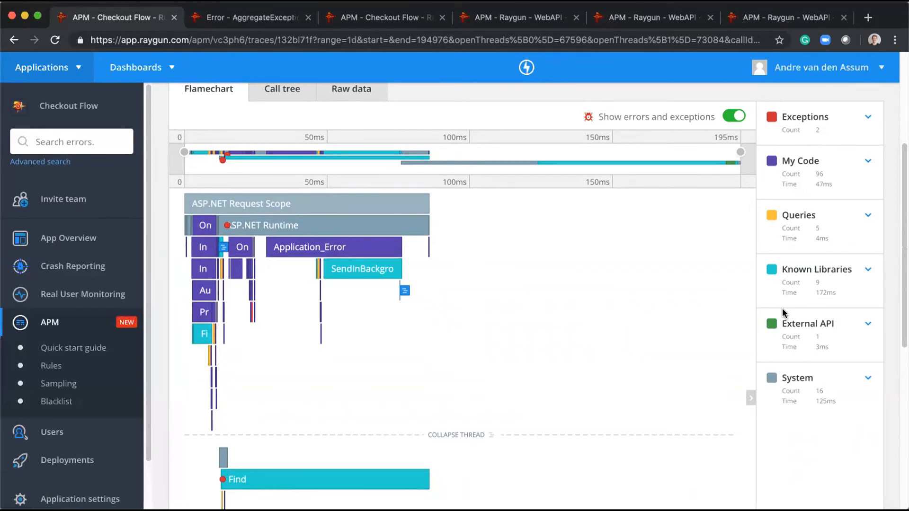
{"action": "mouse_move", "coordinate": [658, 297]}
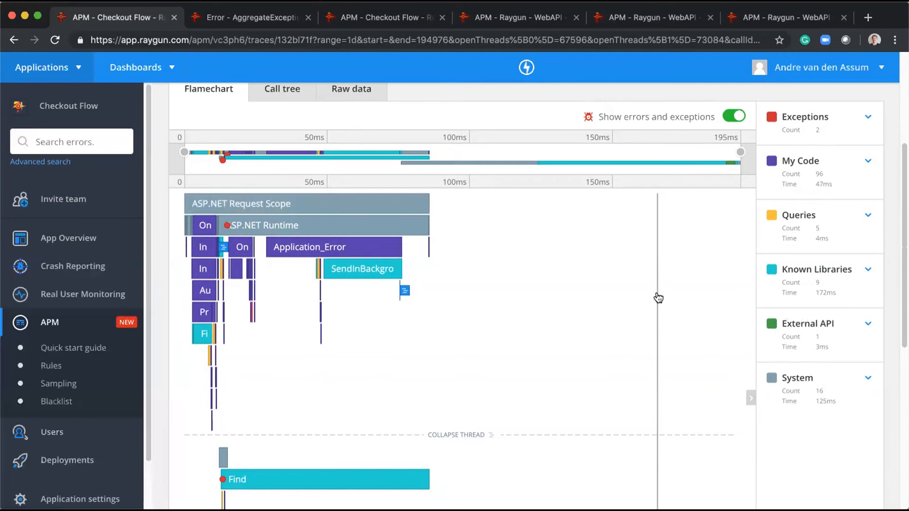
{"action": "mouse_move", "coordinate": [655, 298]}
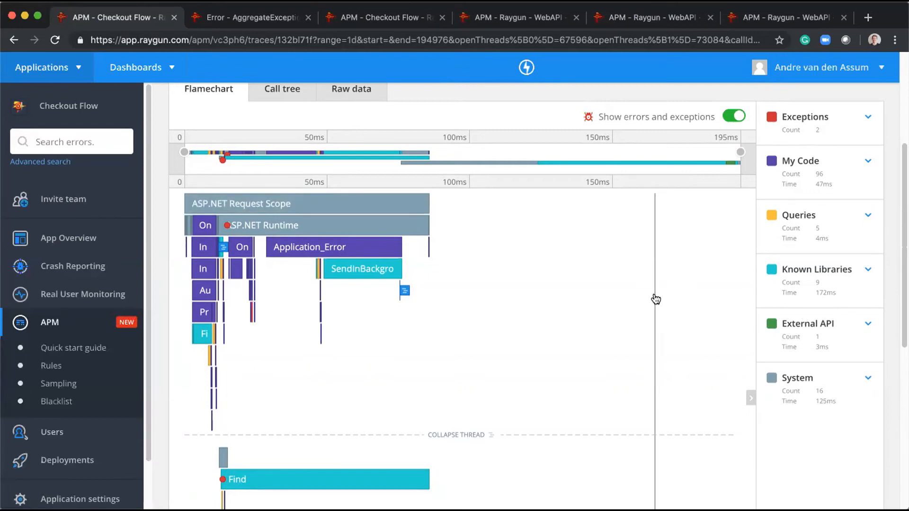
{"action": "mouse_move", "coordinate": [787, 301]}
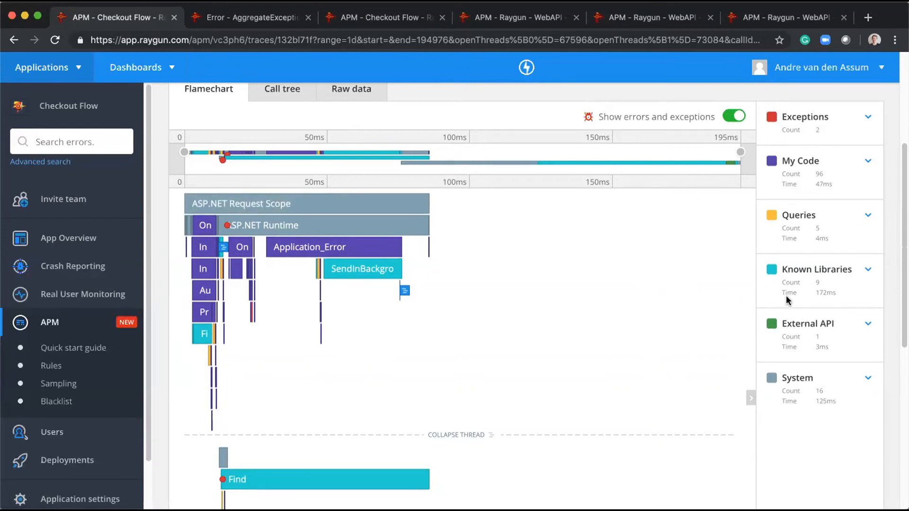